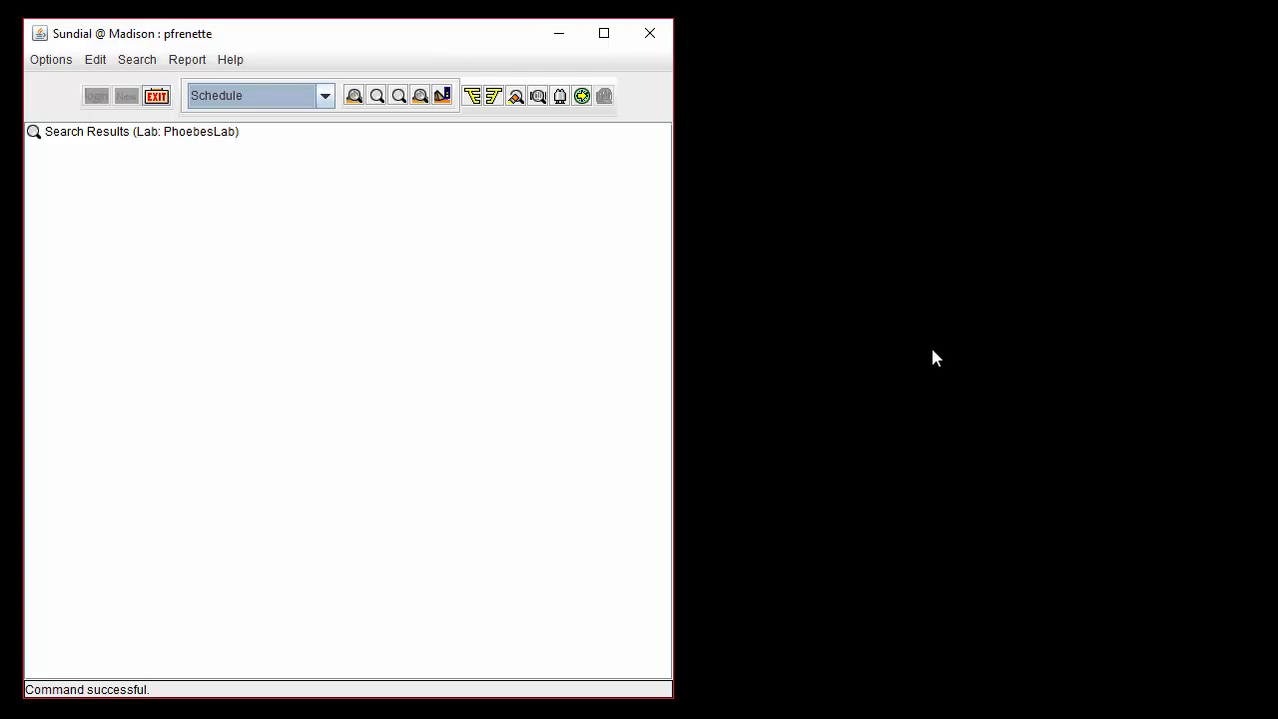
{"action": "mouse_move", "coordinate": [739, 326]}
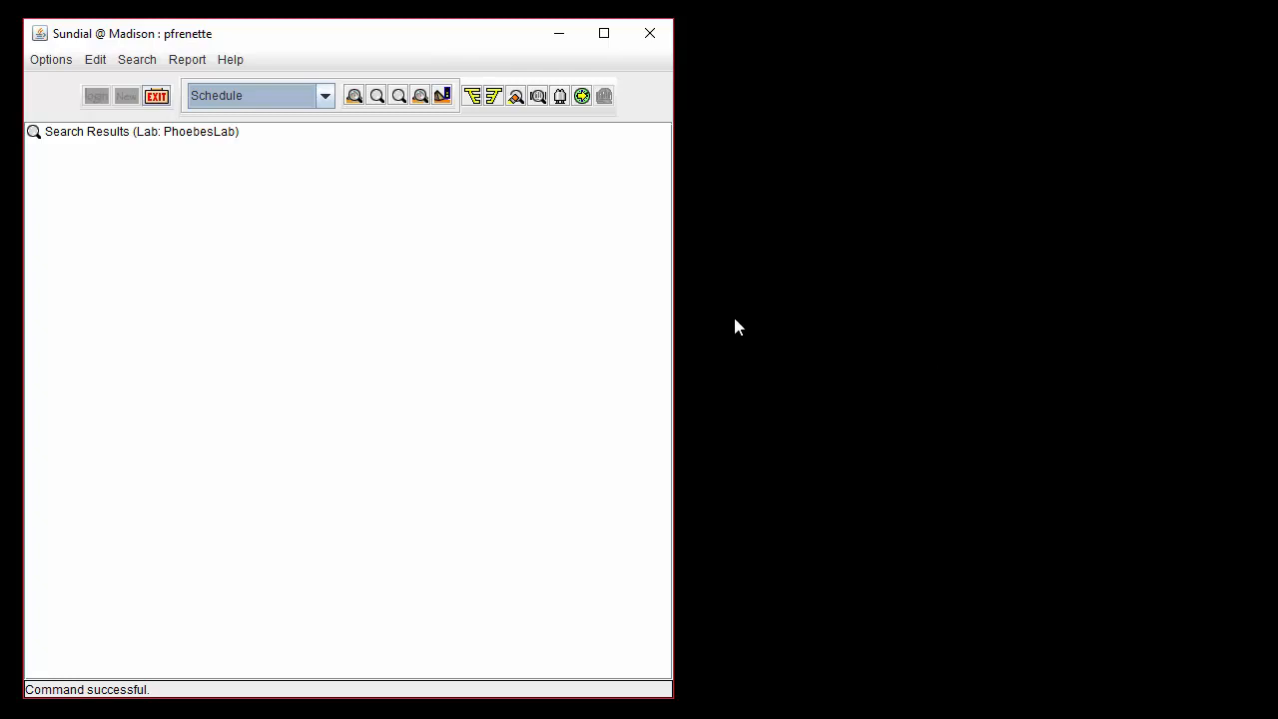
Open the Options menu to reach the Lab Resources submenu for PhoebesLab.
{"action": "left_click", "coordinate": [51, 58]}
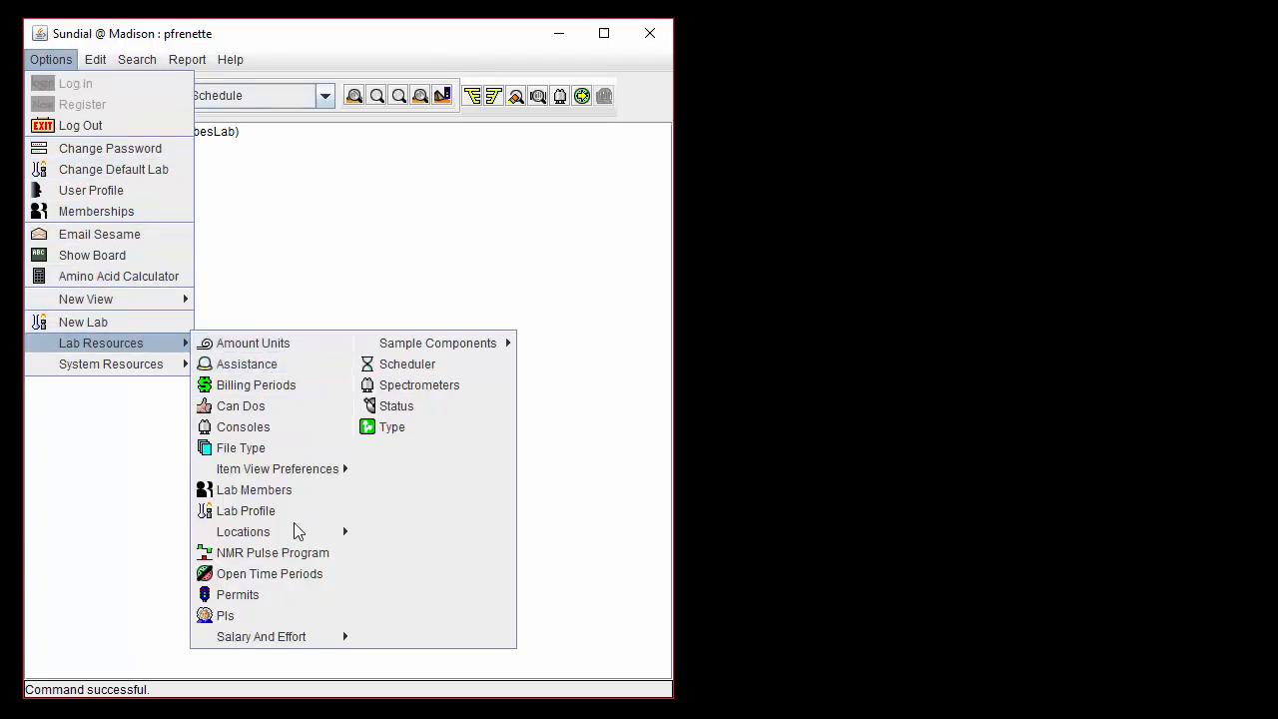
Open the PIs board, enlarge the PI panel and scroll through its contact fields.
{"action": "left_click", "coordinate": [225, 615]}
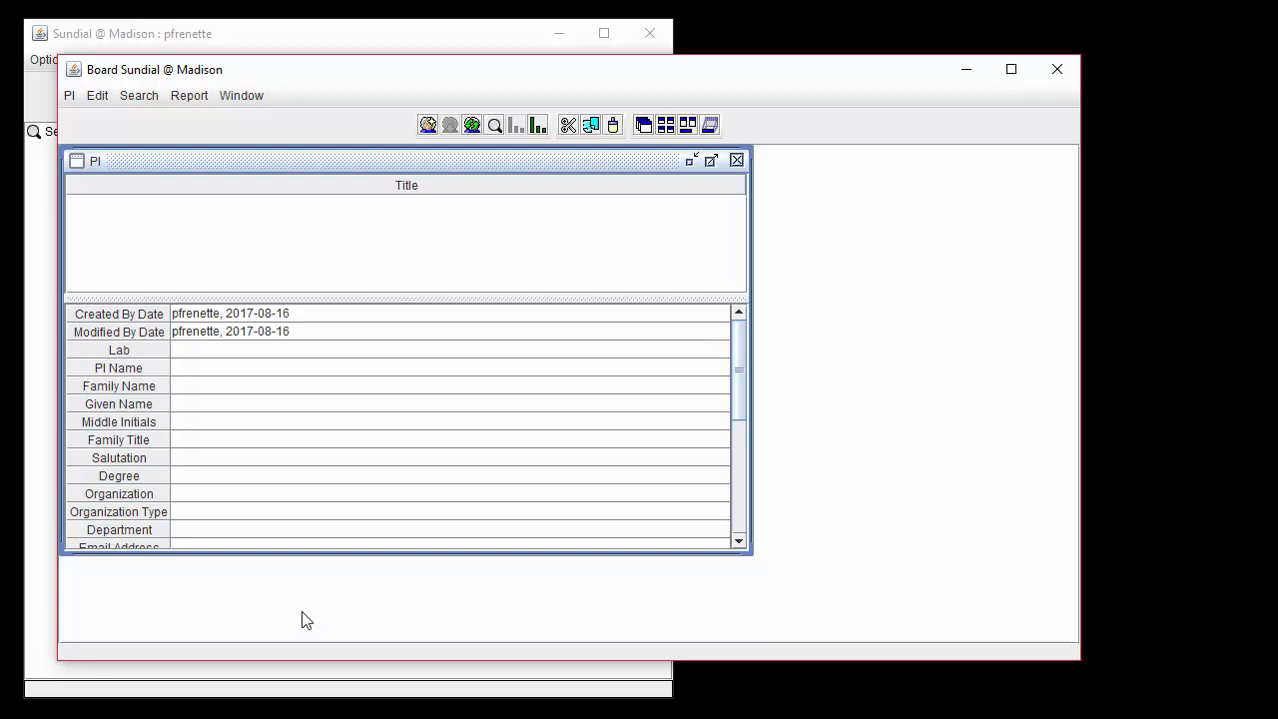
{"action": "mouse_move", "coordinate": [566, 215]}
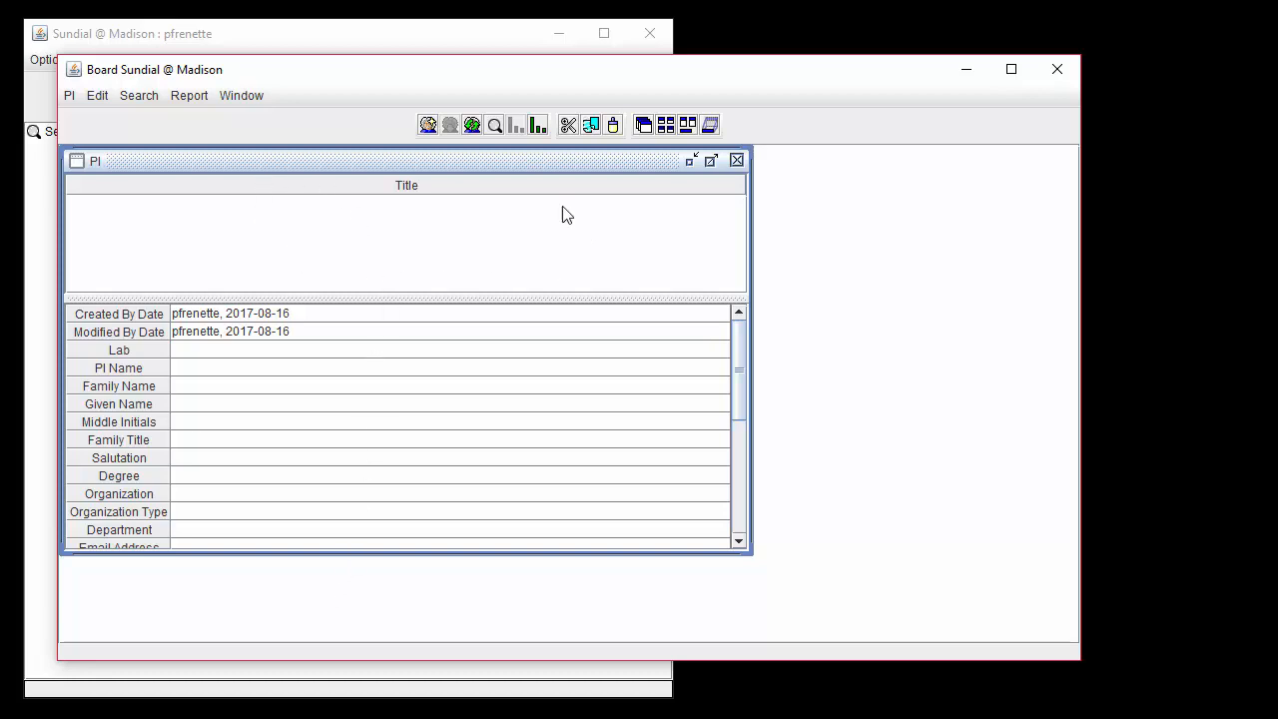
{"action": "mouse_move", "coordinate": [332, 252]}
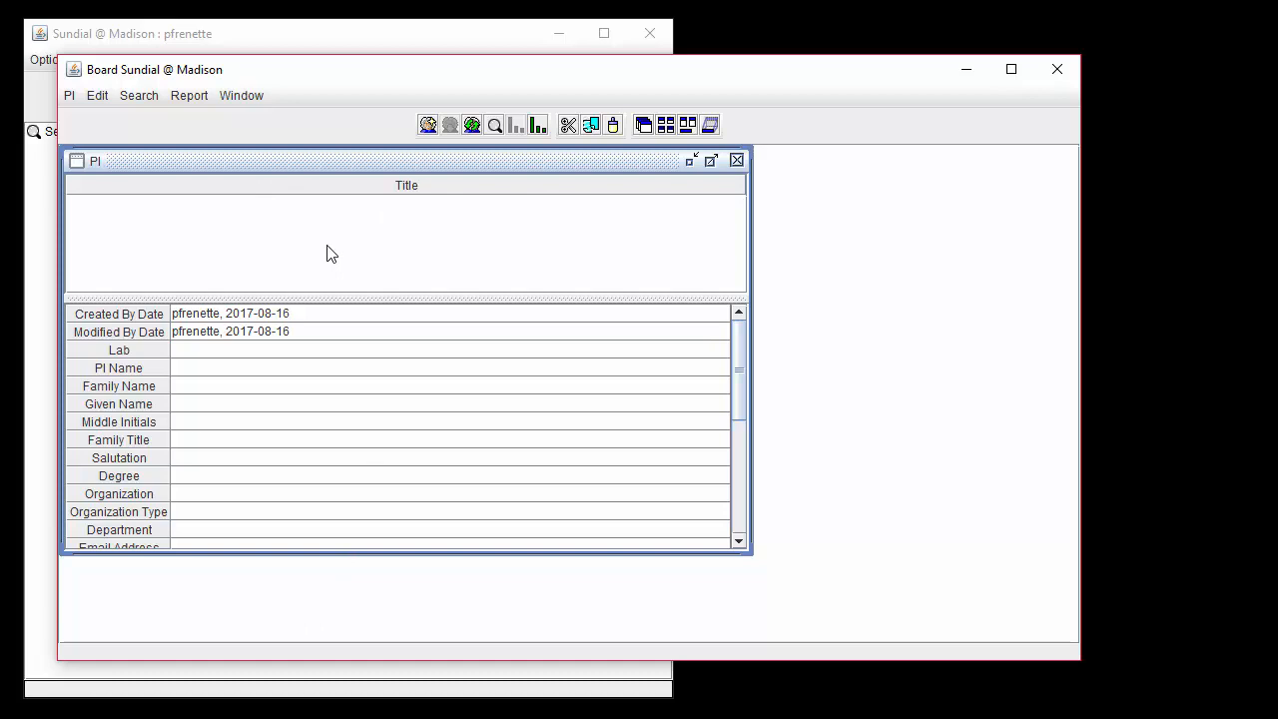
{"action": "mouse_move", "coordinate": [333, 429]}
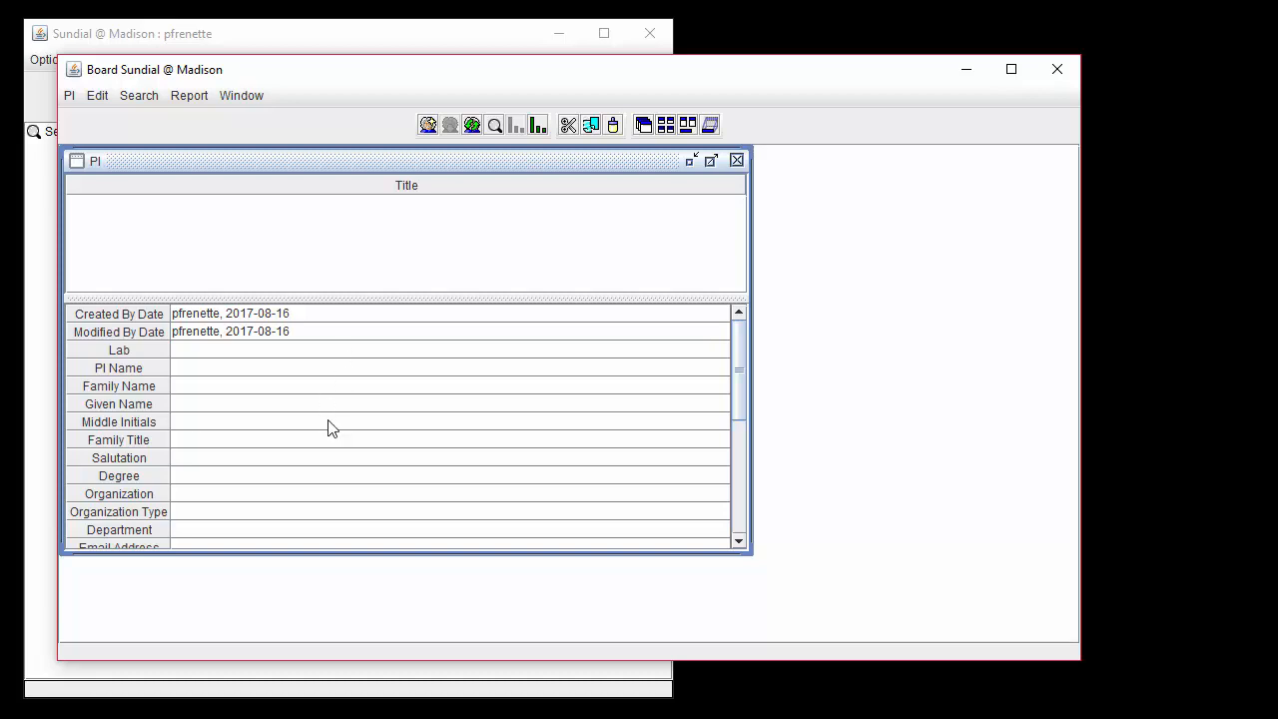
{"action": "mouse_move", "coordinate": [427, 466]}
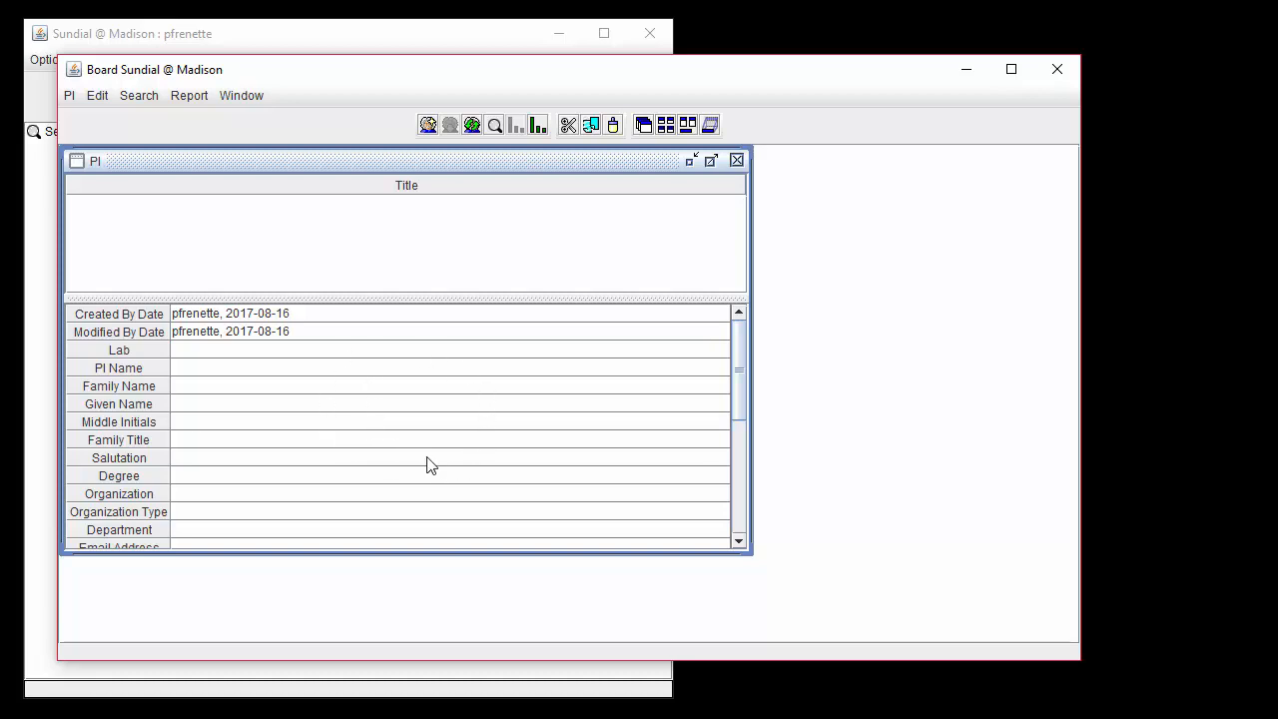
{"action": "mouse_move", "coordinate": [422, 327]}
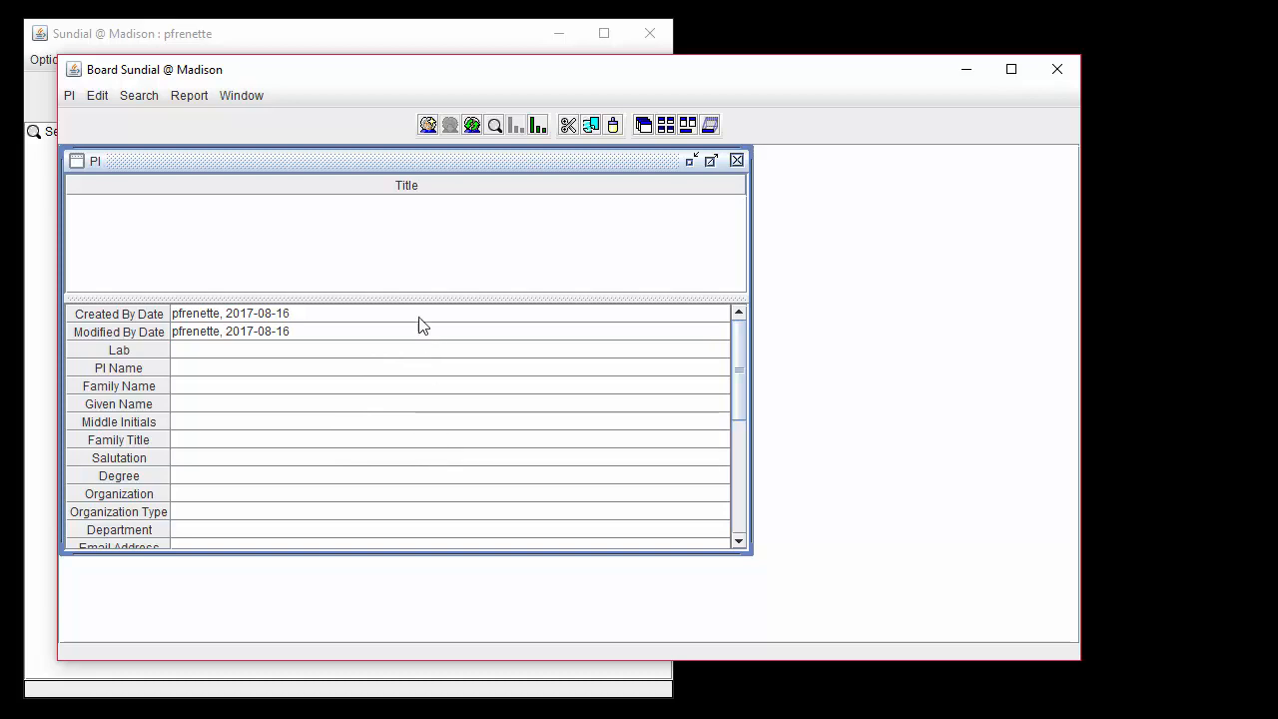
{"action": "left_click_drag", "start_coordinate": [409, 294], "coordinate": [409, 270]}
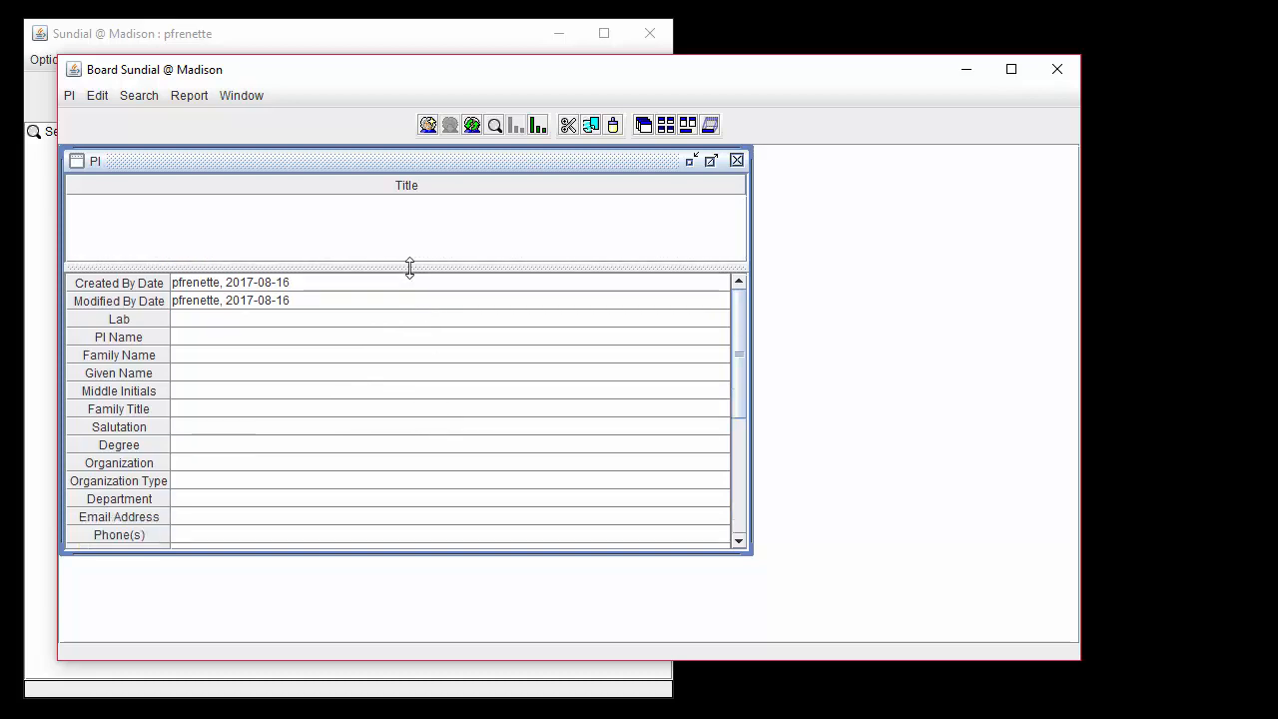
{"action": "left_click_drag", "start_coordinate": [409, 267], "coordinate": [402, 306]}
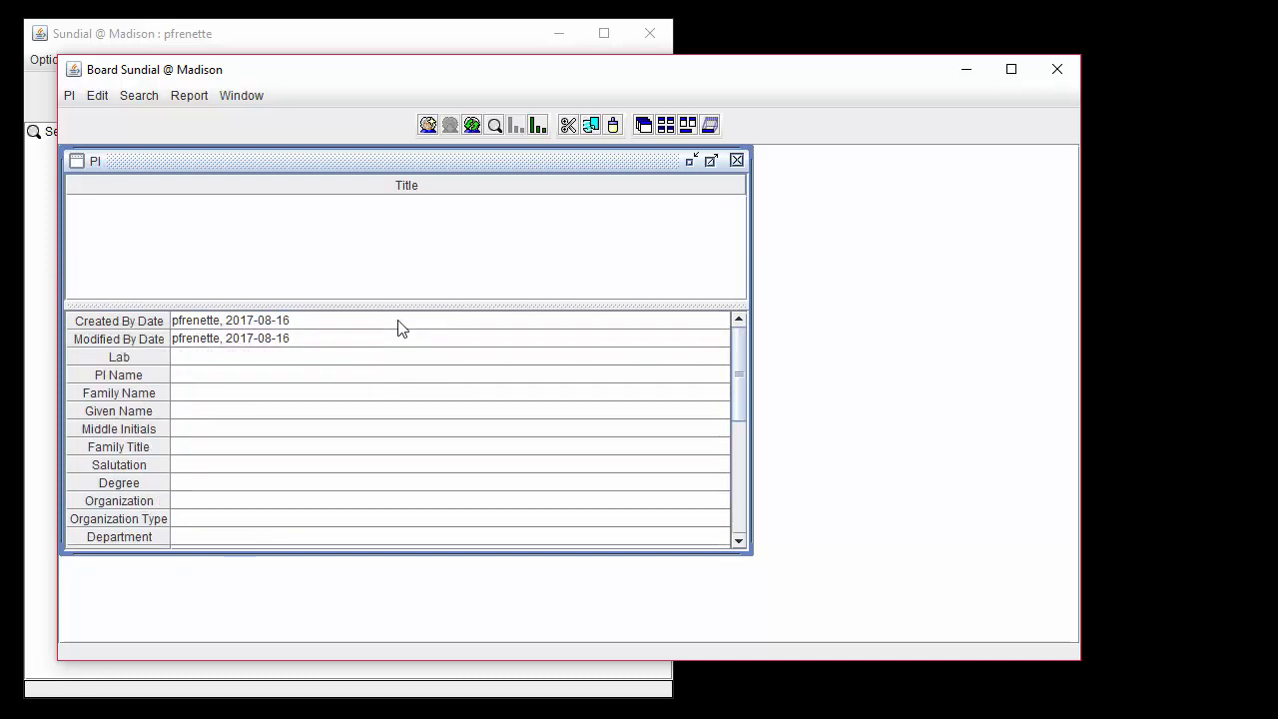
{"action": "mouse_move", "coordinate": [445, 391]}
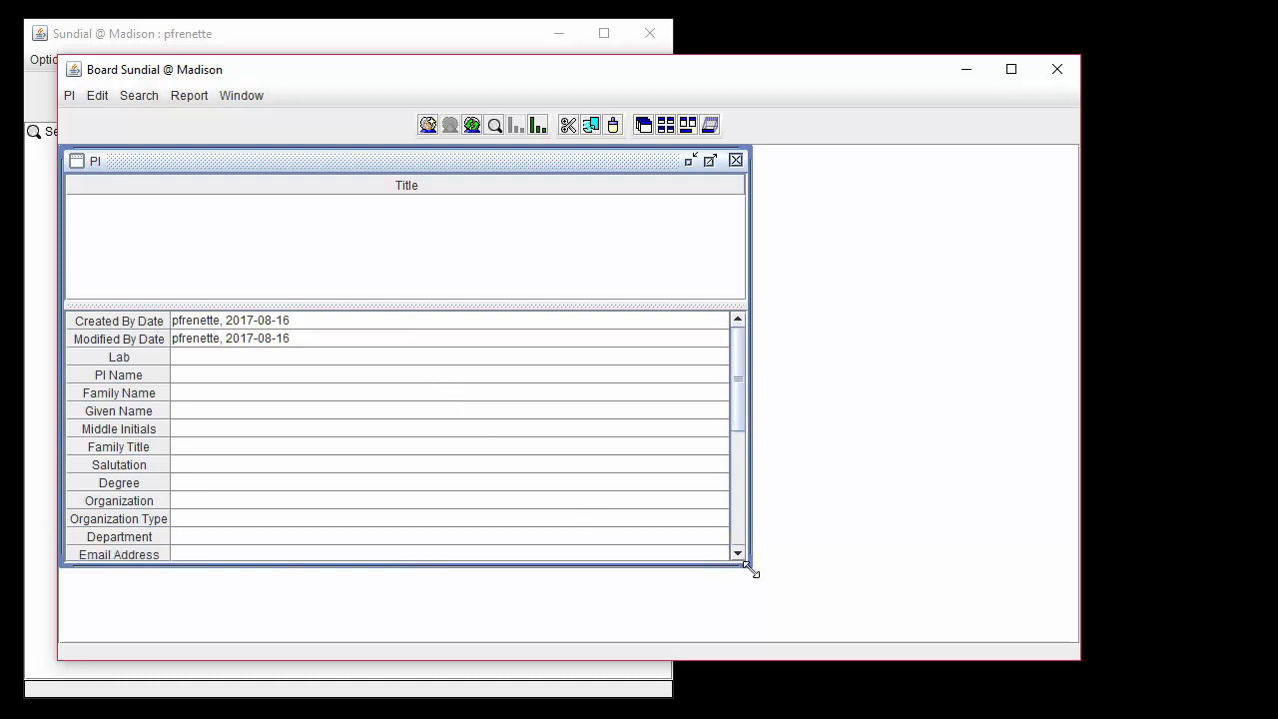
{"action": "left_click_drag", "start_coordinate": [748, 565], "coordinate": [749, 641]}
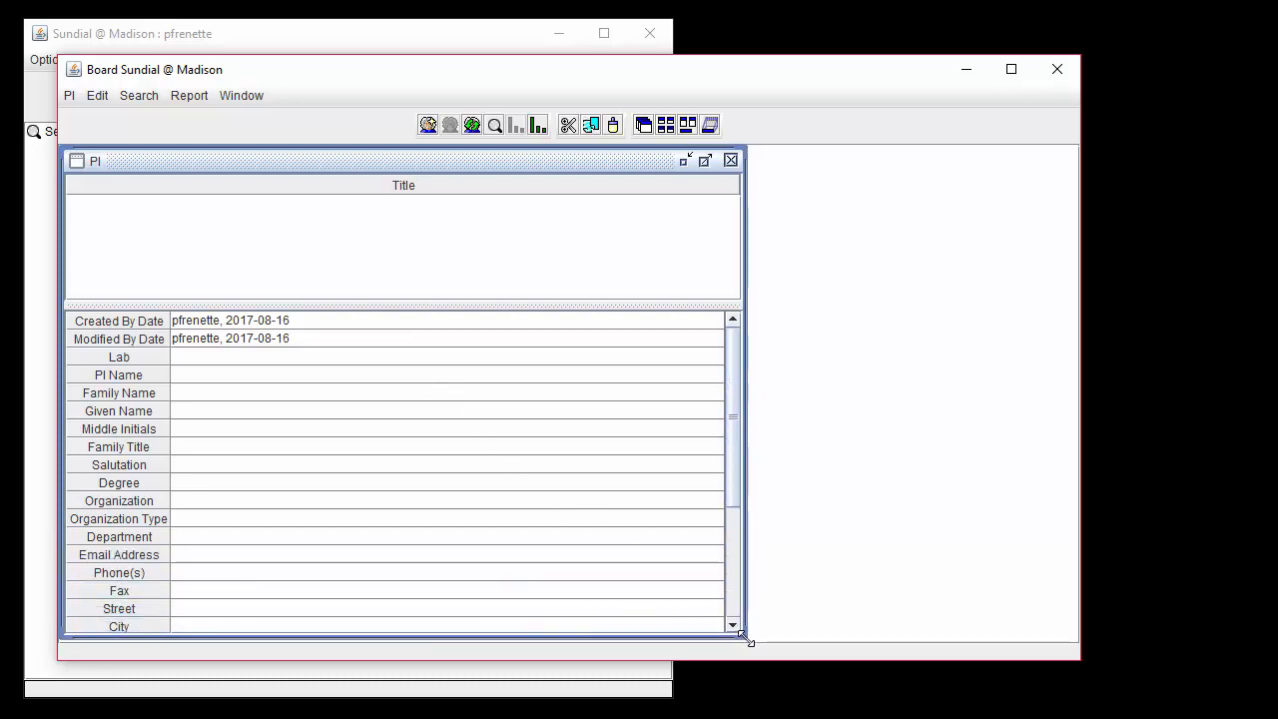
{"action": "mouse_move", "coordinate": [738, 636]}
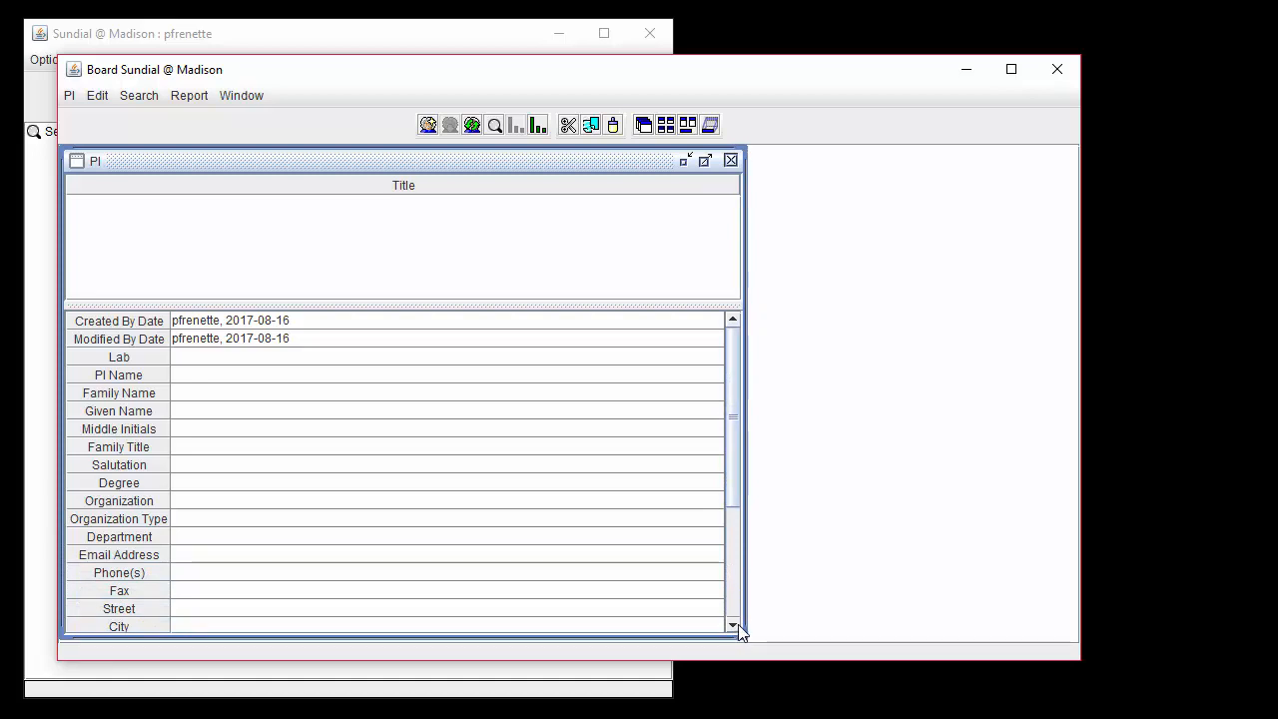
{"action": "scroll", "scroll_direction": "down", "scroll_amount": 3}
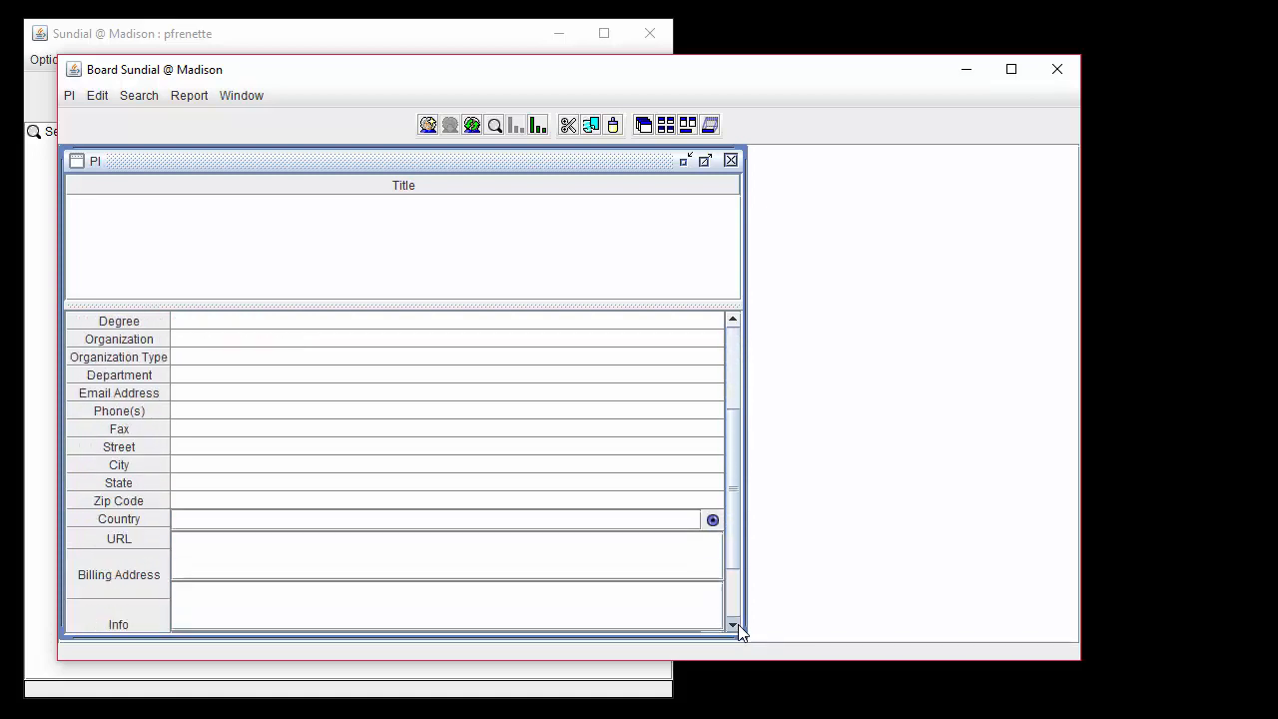
{"action": "scroll", "scroll_direction": "down", "scroll_amount": 3}
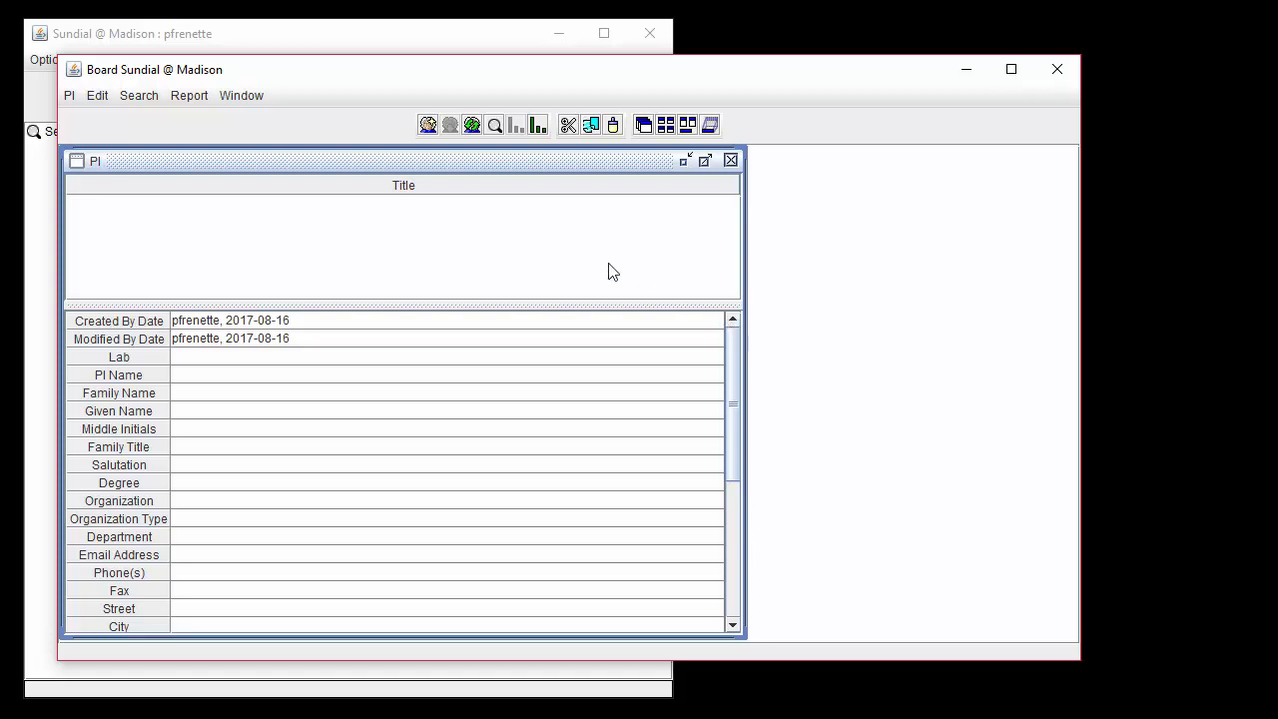
Run a By Owner search with all fields left as * to list four PIs.
{"action": "left_click", "coordinate": [138, 94]}
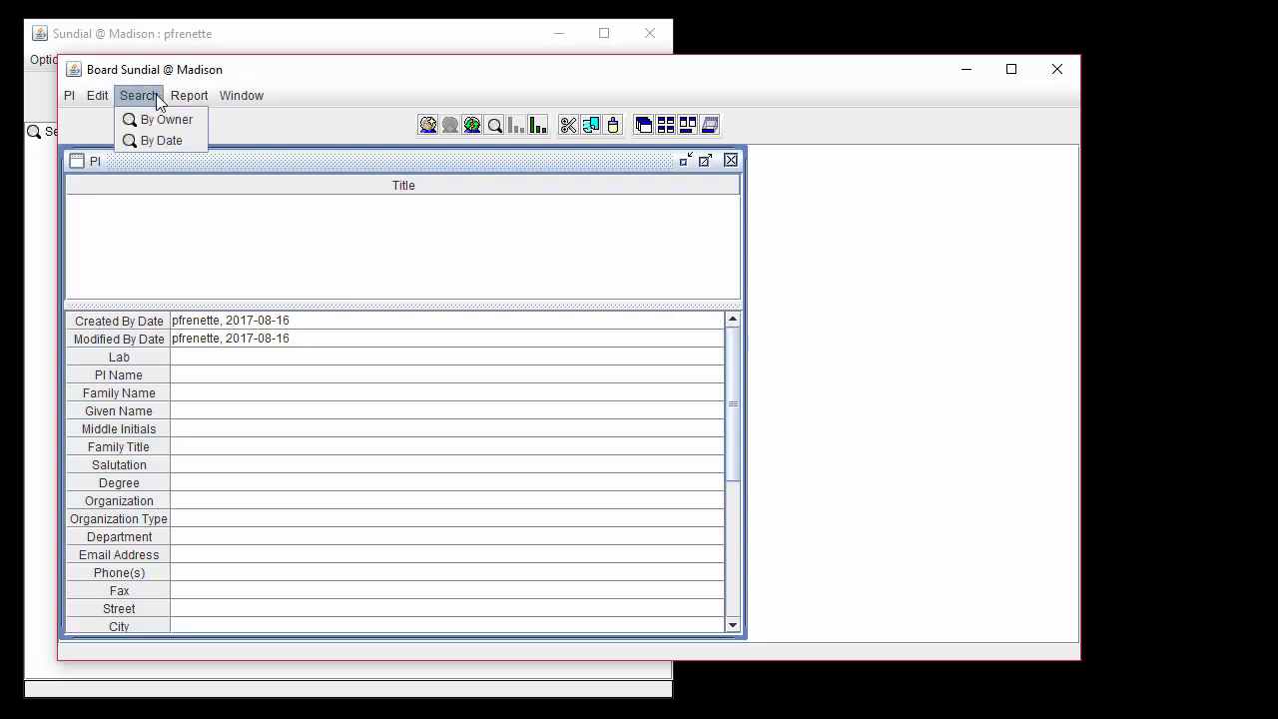
{"action": "mouse_move", "coordinate": [166, 119]}
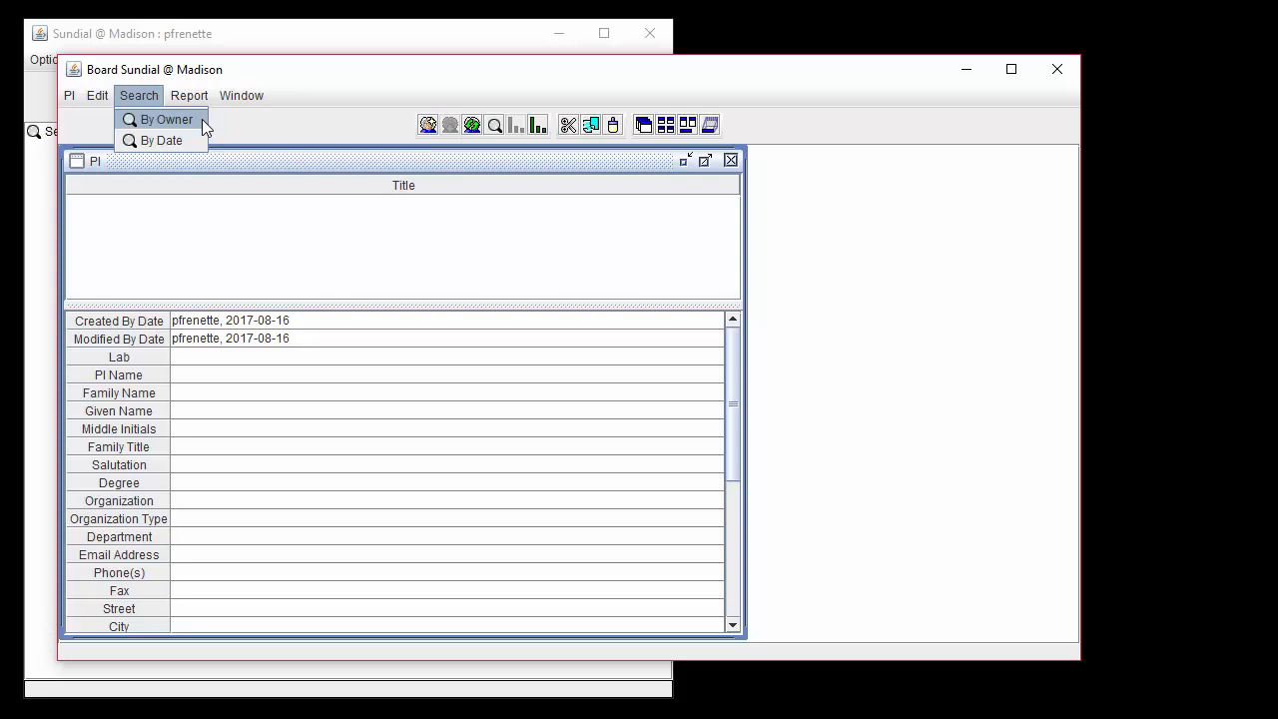
{"action": "left_click", "coordinate": [165, 119]}
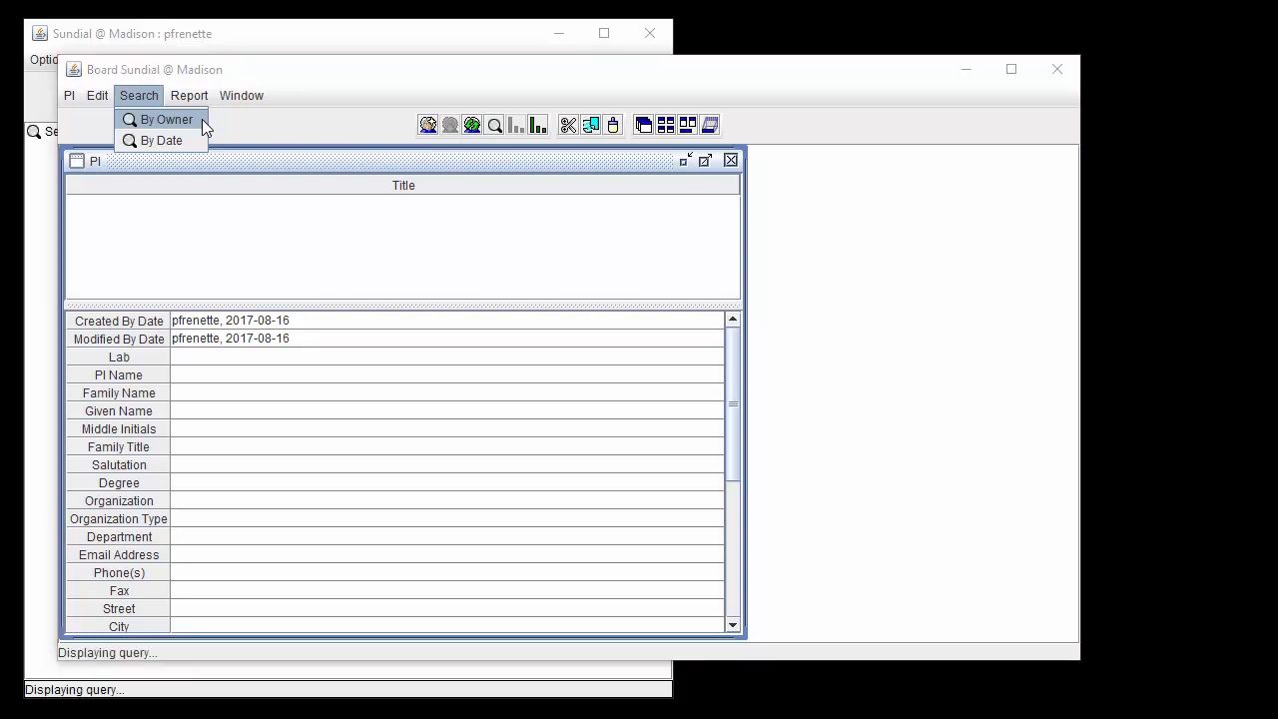
{"action": "left_click", "coordinate": [164, 118]}
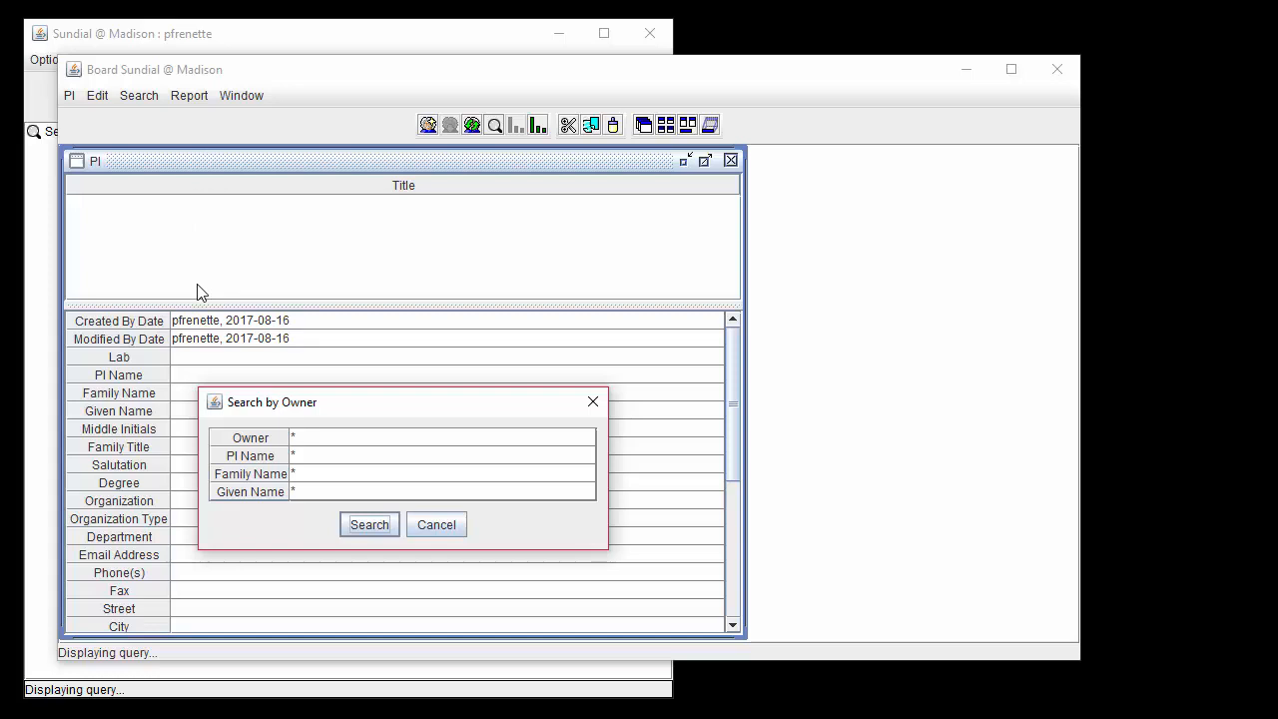
{"action": "mouse_move", "coordinate": [406, 546]}
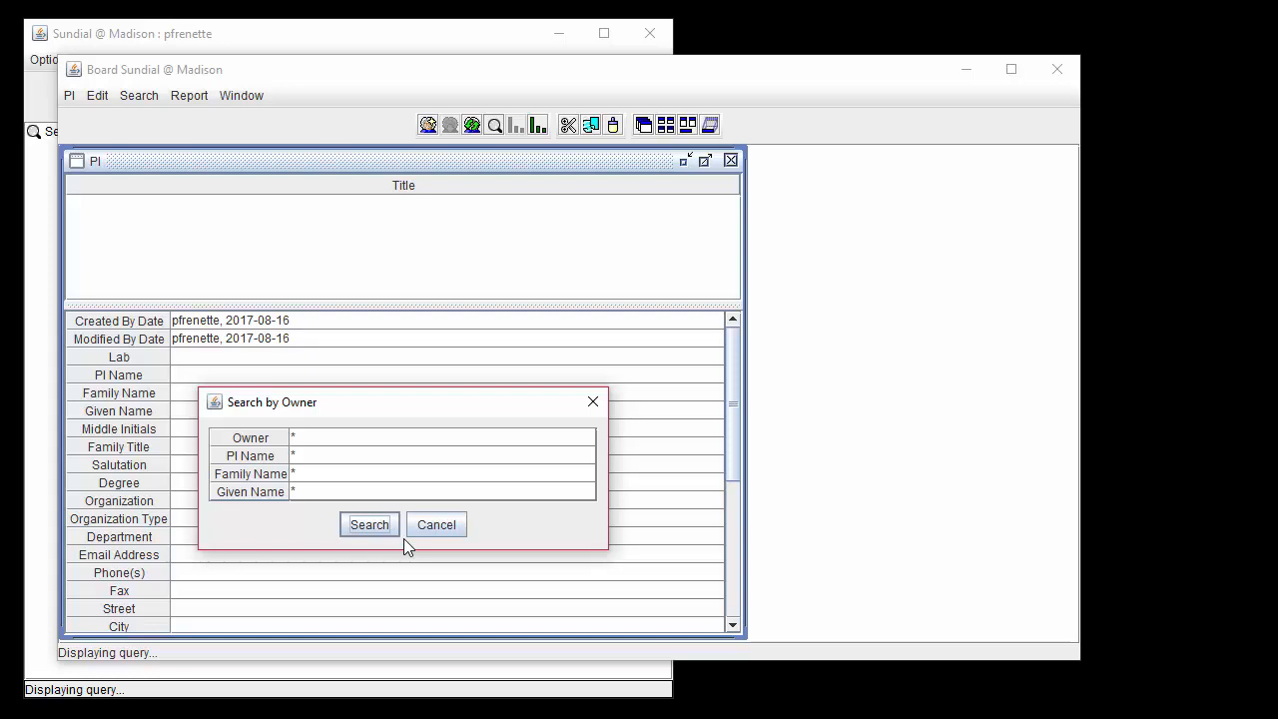
{"action": "left_click", "coordinate": [369, 524]}
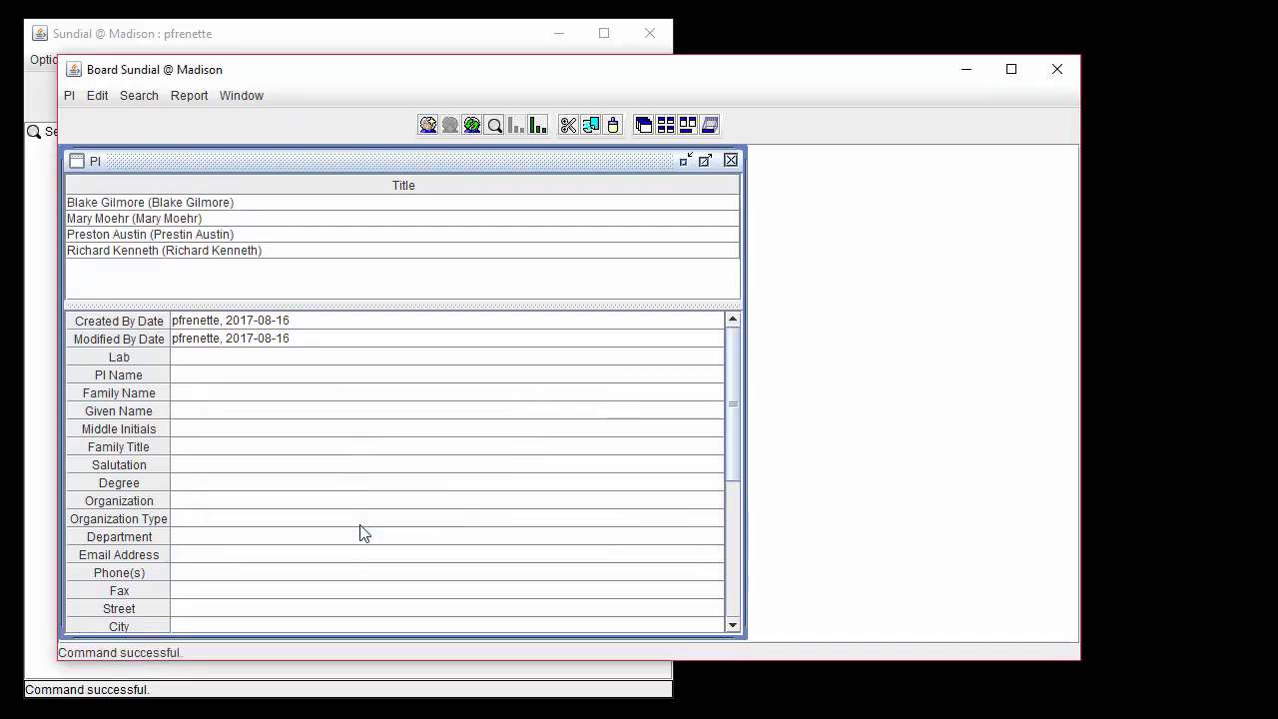
{"action": "mouse_move", "coordinate": [292, 281]}
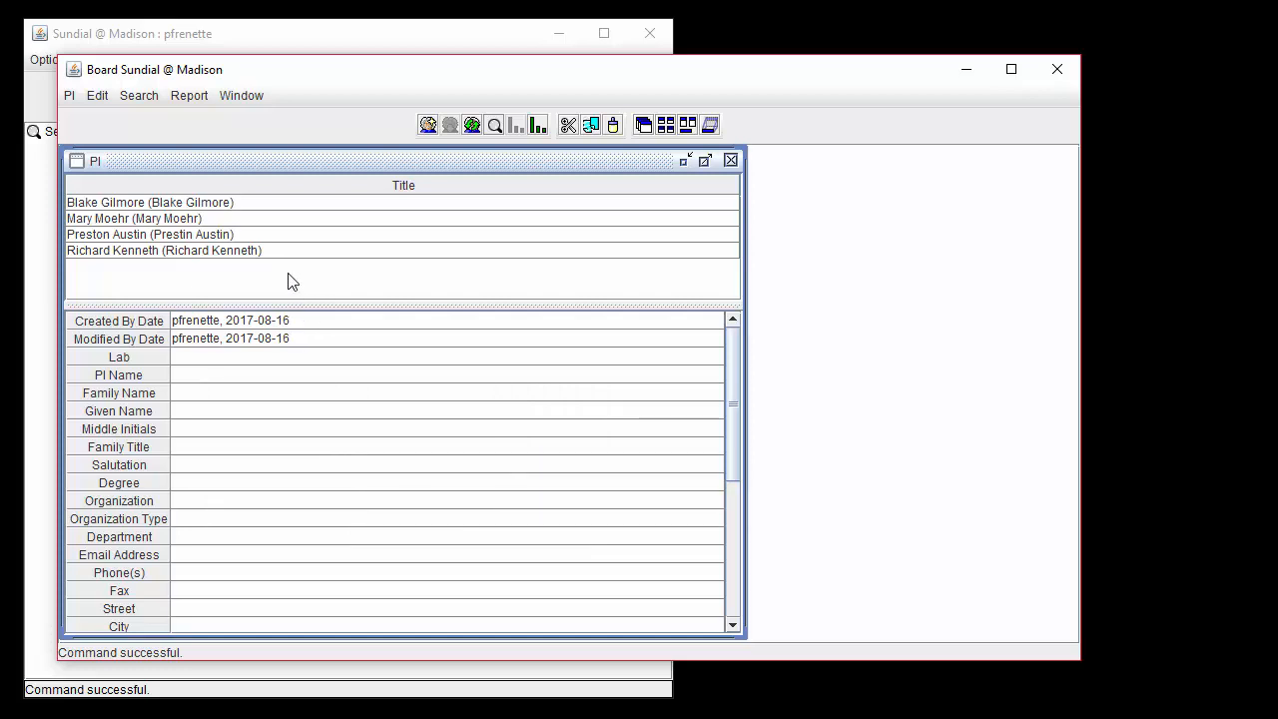
{"action": "mouse_move", "coordinate": [257, 210]}
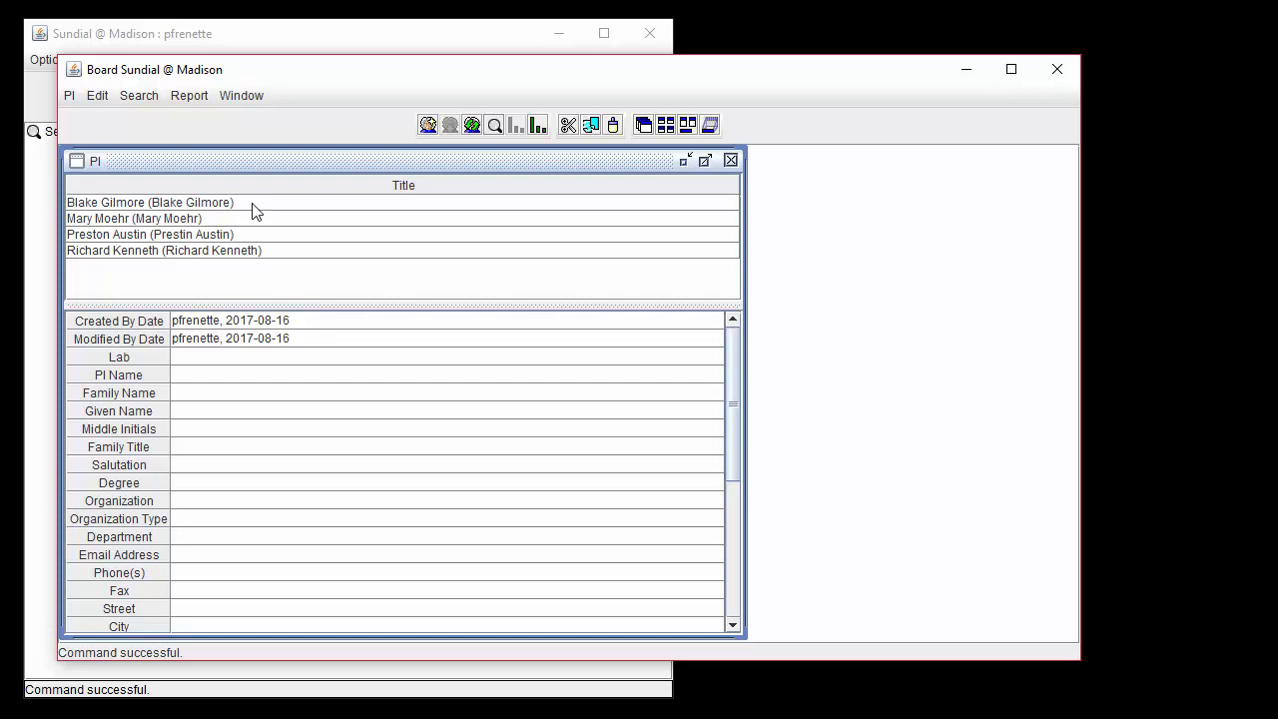
{"action": "left_click", "coordinate": [150, 202]}
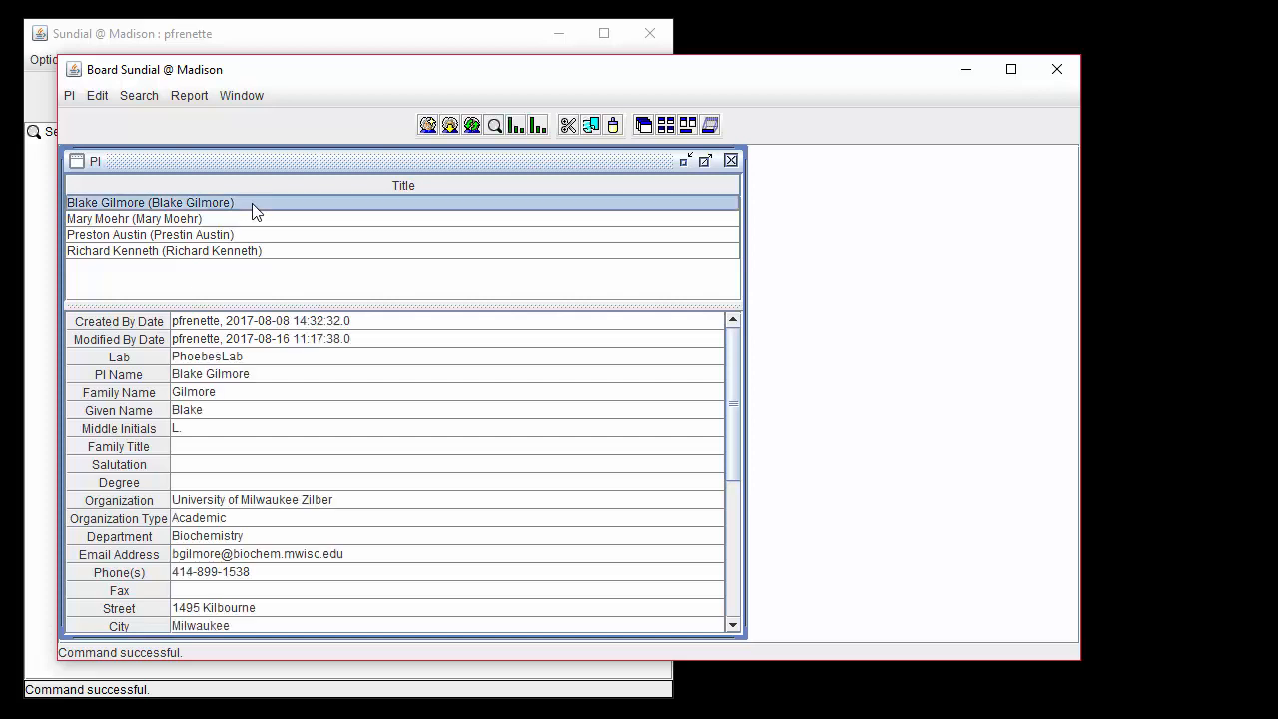
{"action": "mouse_move", "coordinate": [564, 561]}
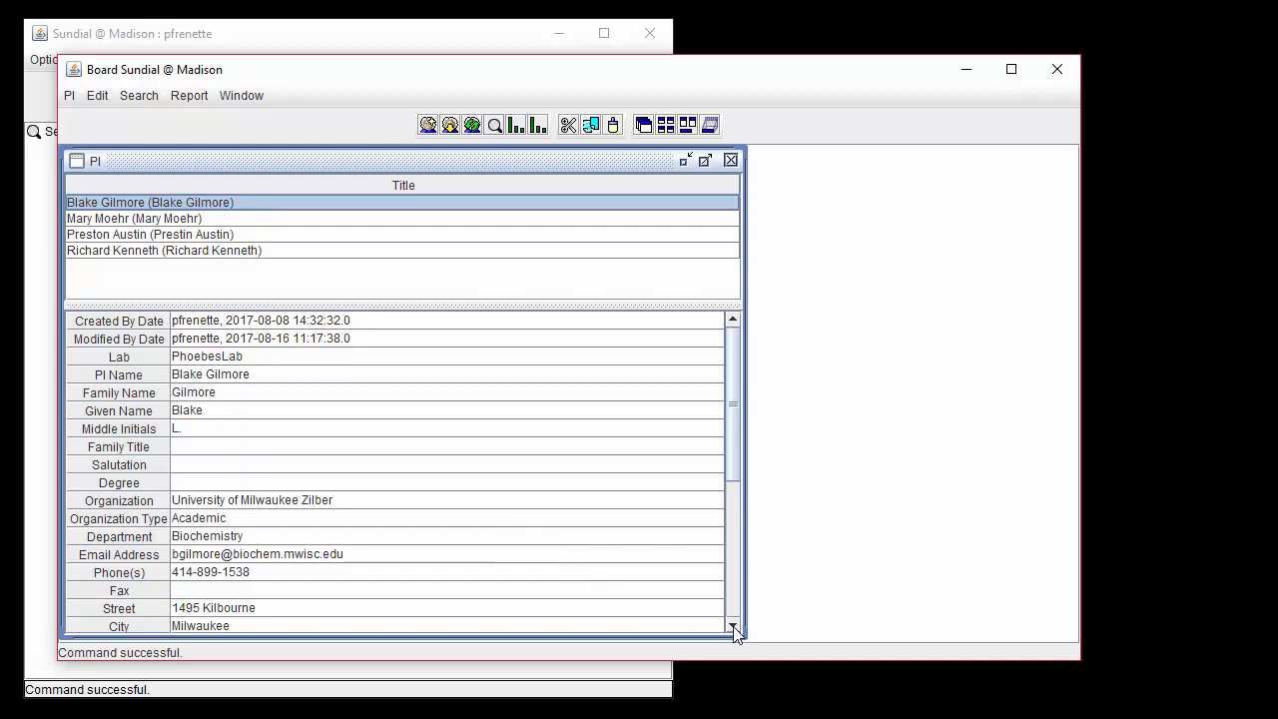
{"action": "scroll", "scroll_direction": "down", "scroll_amount": 3}
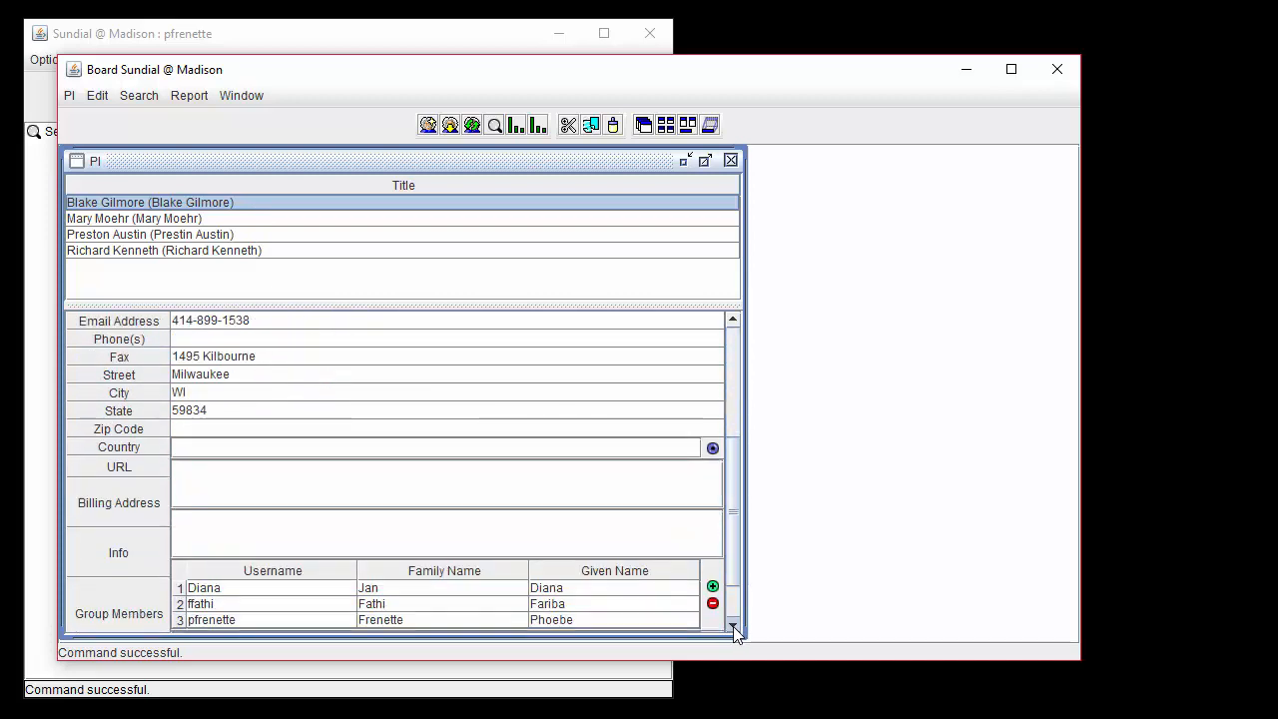
{"action": "scroll", "scroll_direction": "down", "scroll_amount": 3}
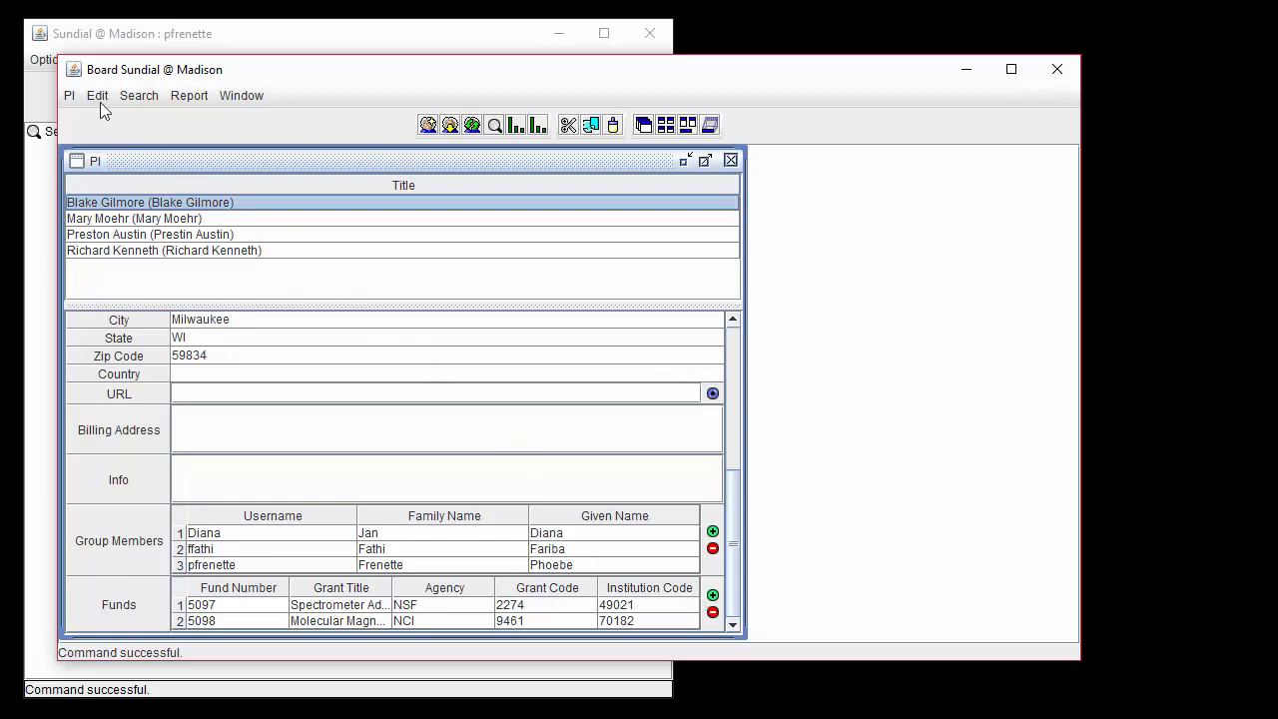
{"action": "left_click", "coordinate": [68, 94]}
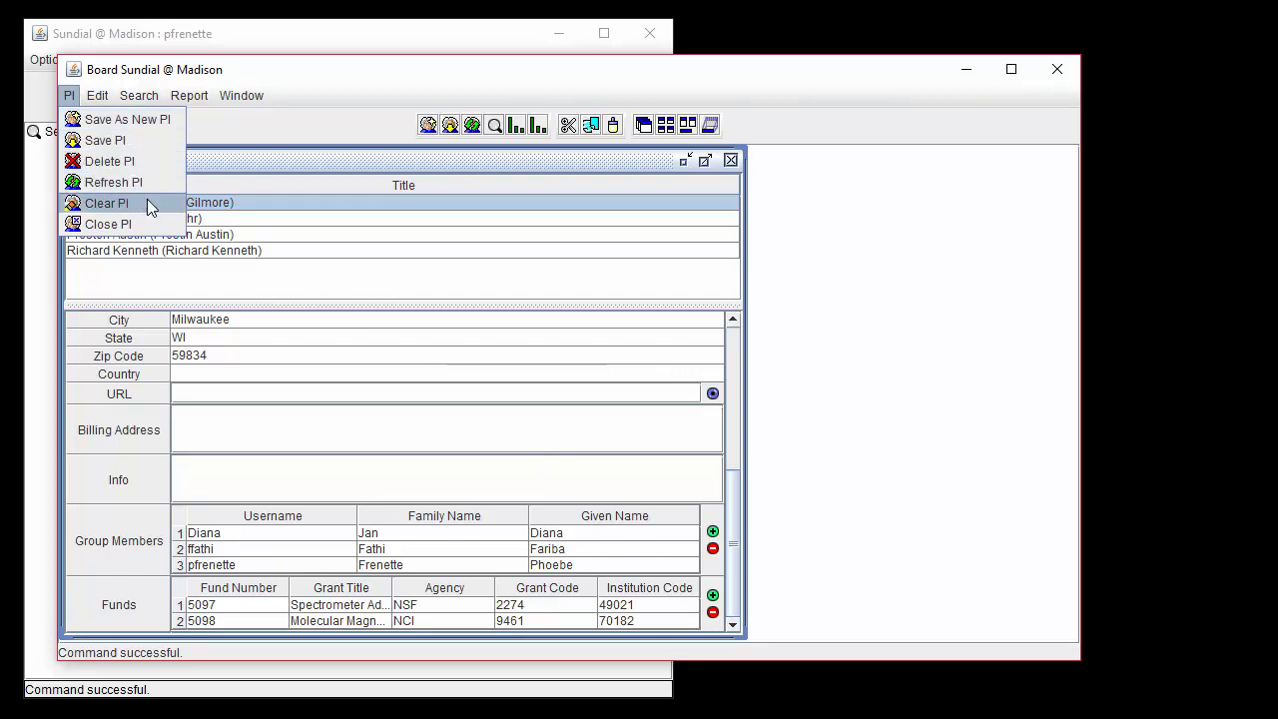
{"action": "left_click", "coordinate": [106, 203]}
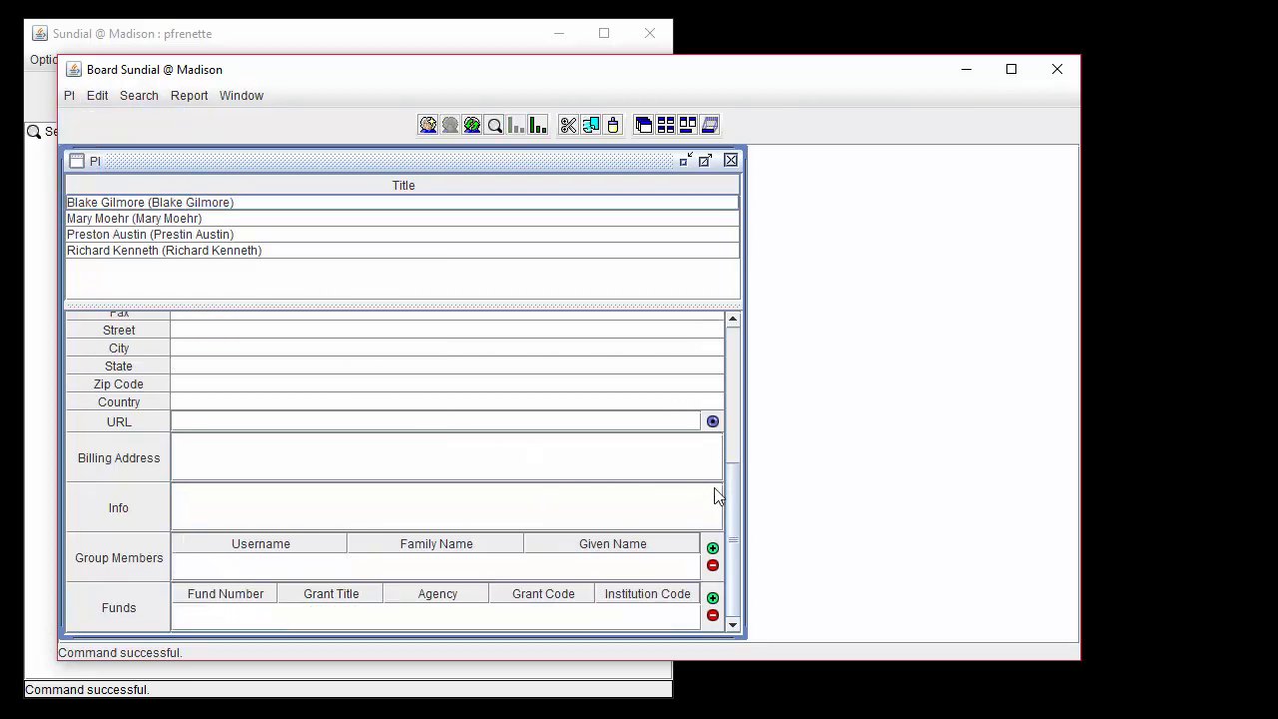
{"action": "scroll", "scroll_direction": "up", "scroll_amount": 3}
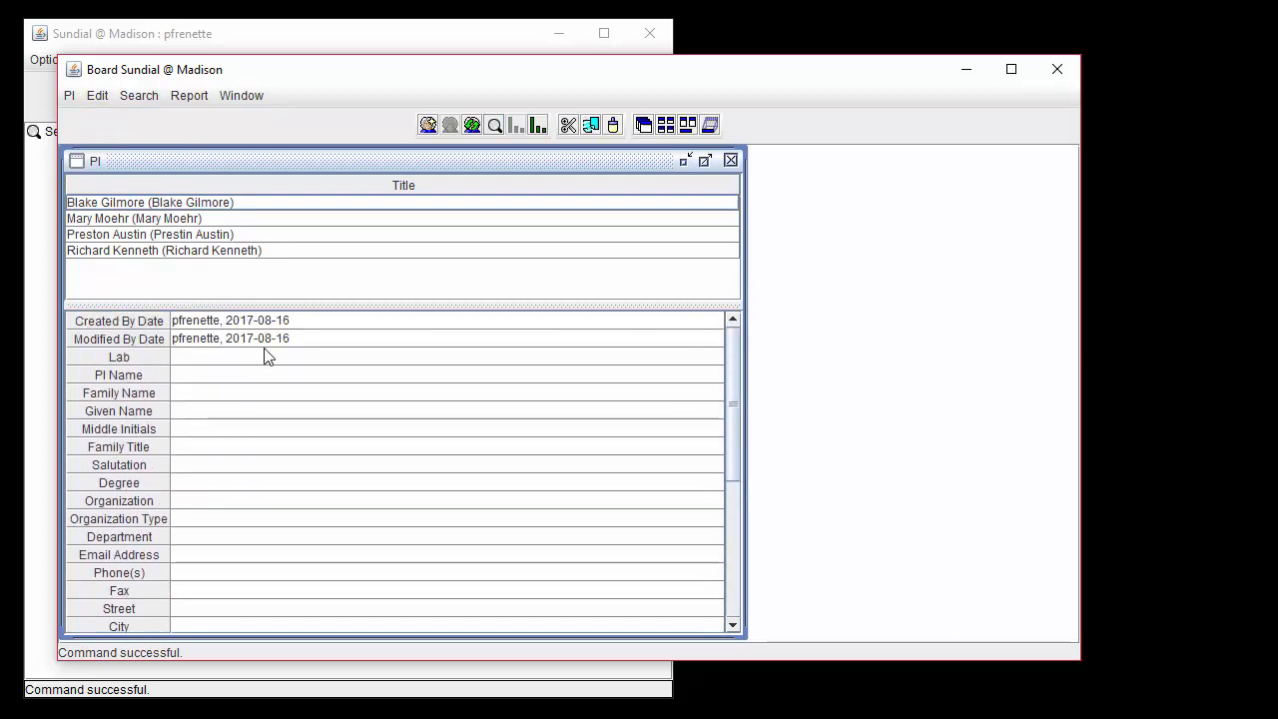
{"action": "left_click", "coordinate": [445, 375]}
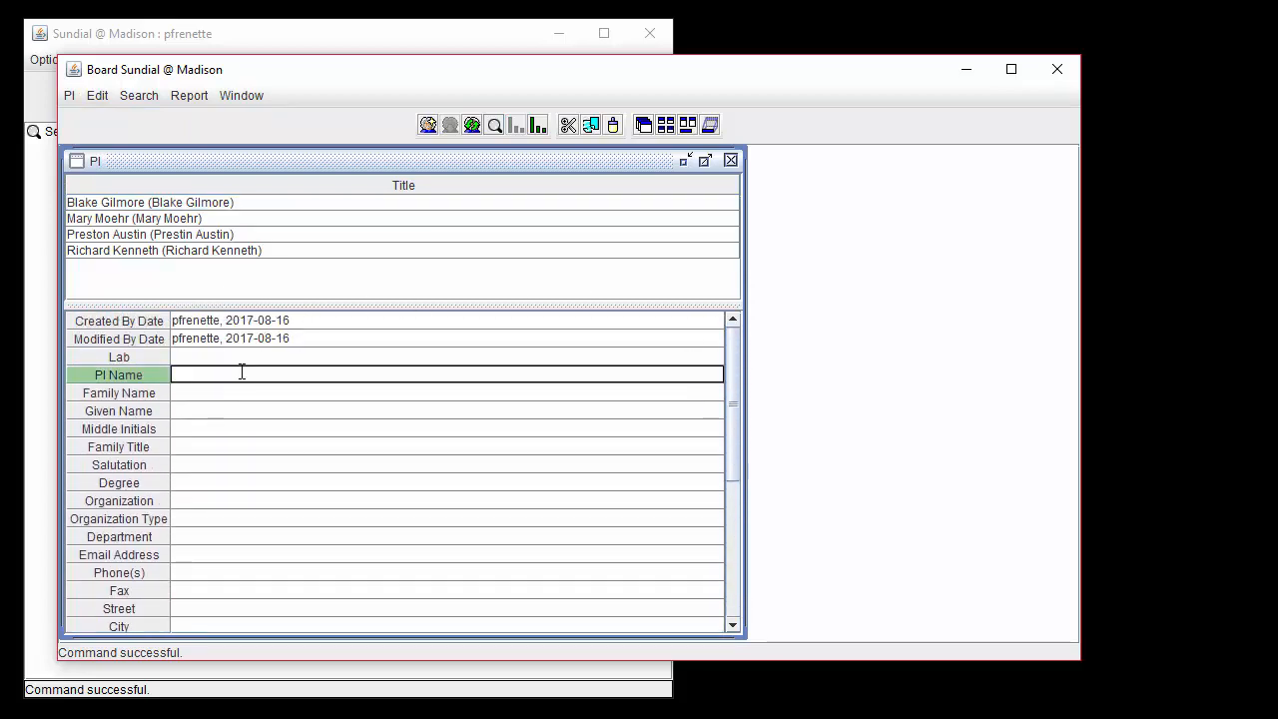
{"action": "type", "text": "Javier Nieto"}
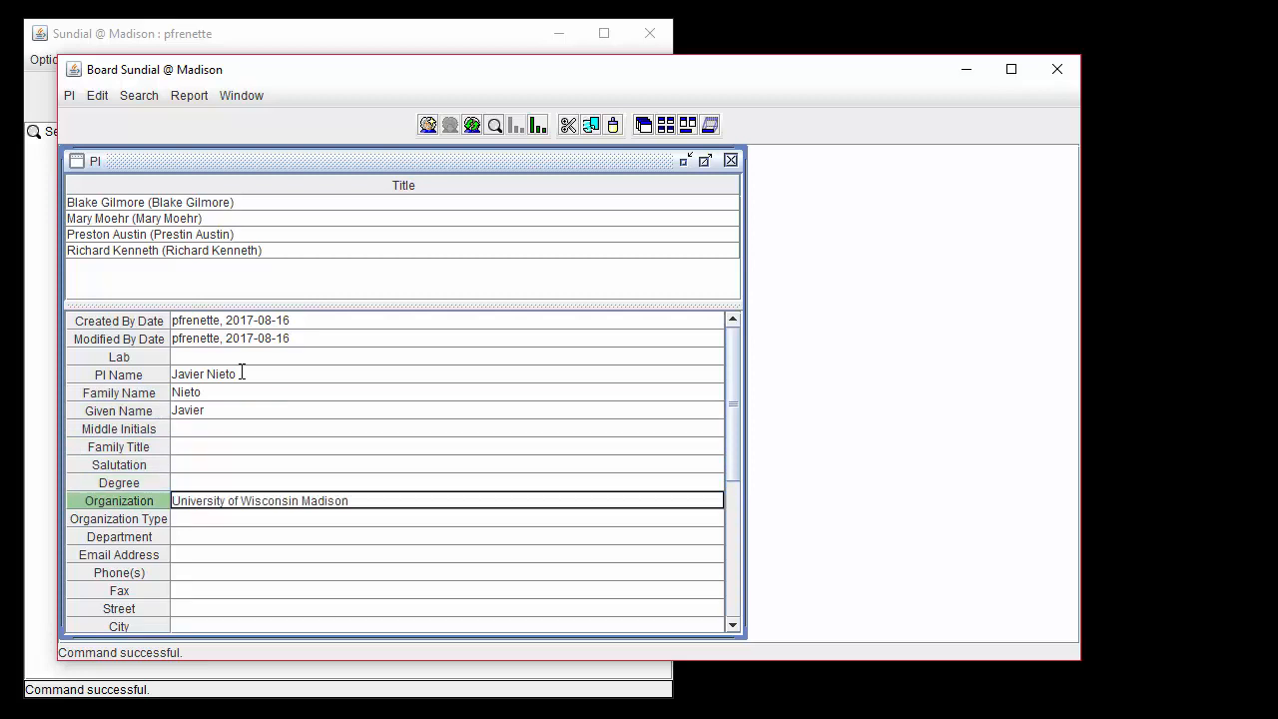
{"action": "left_click", "coordinate": [68, 95]}
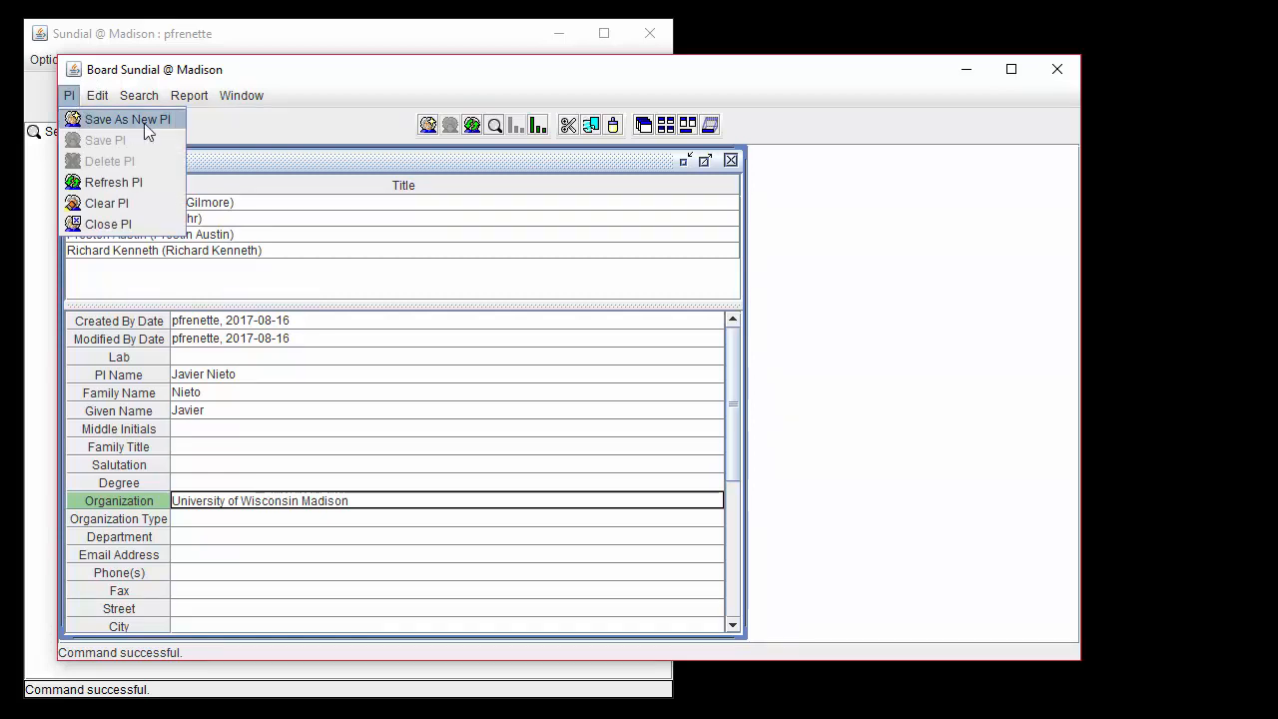
{"action": "left_click", "coordinate": [127, 119]}
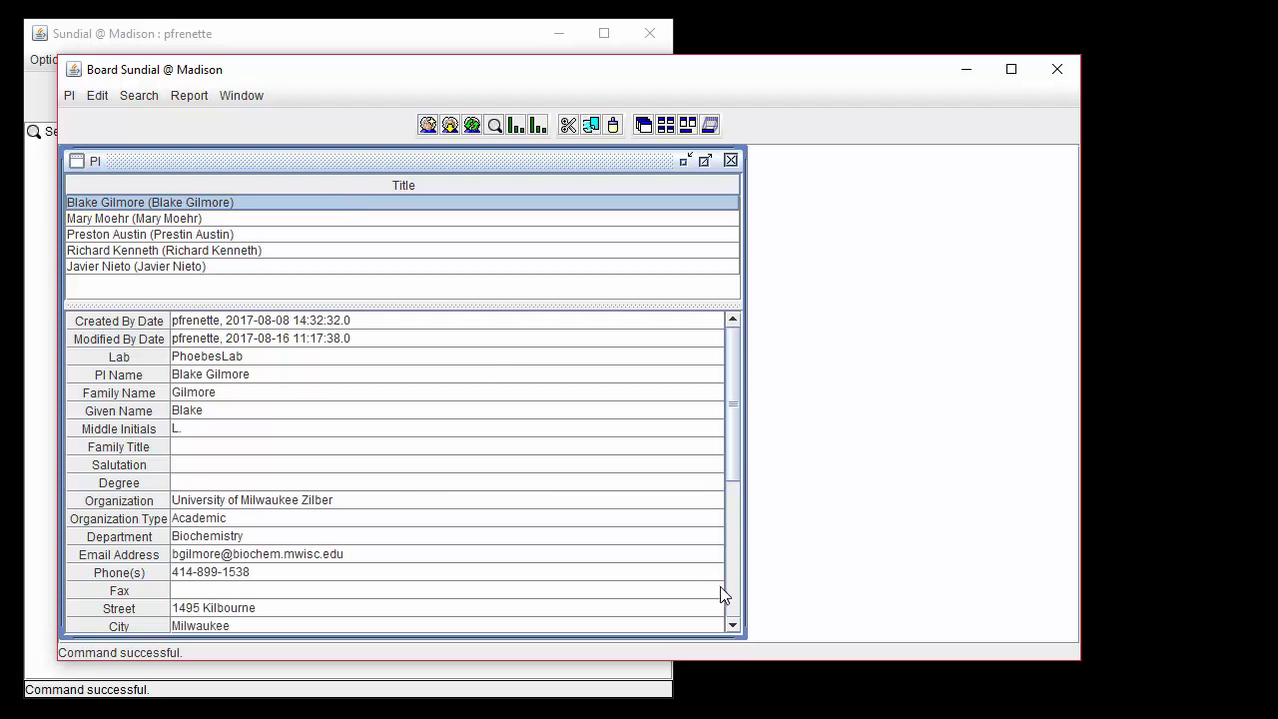
Open the user search beside Group Members and move its window into view.
{"action": "scroll", "scroll_direction": "down", "scroll_amount": 3}
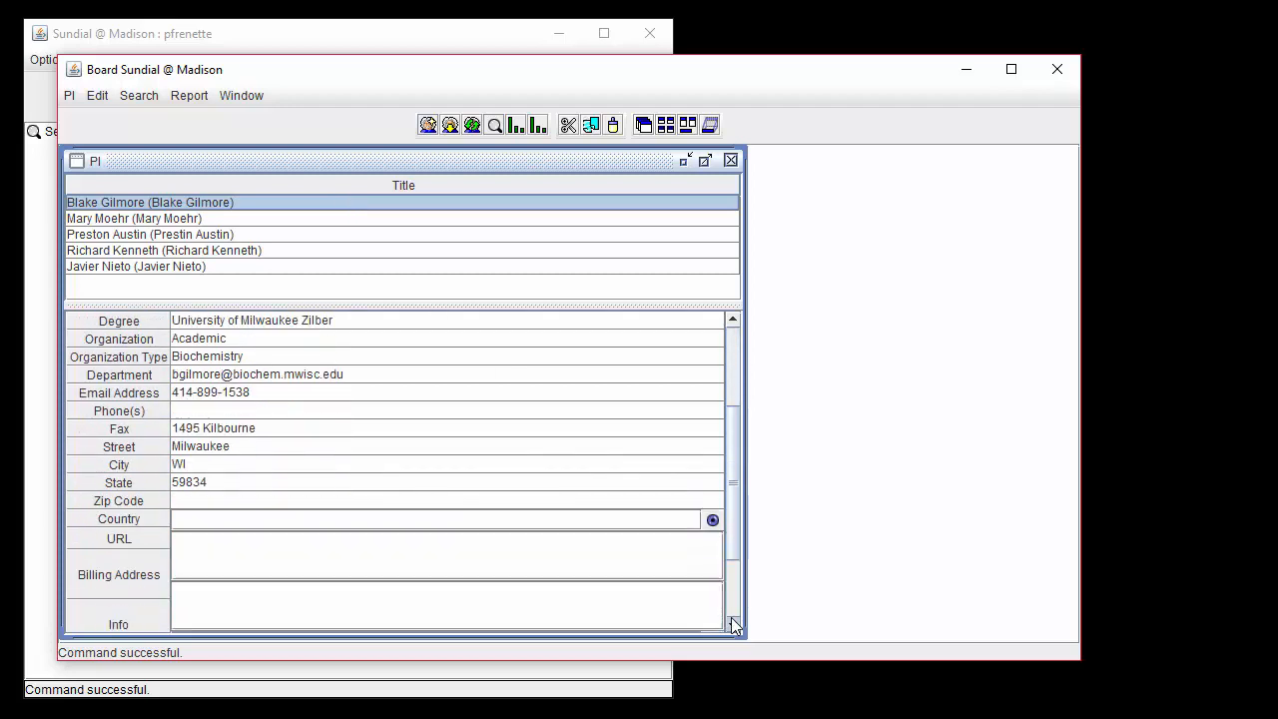
{"action": "scroll", "scroll_direction": "down", "scroll_amount": 3}
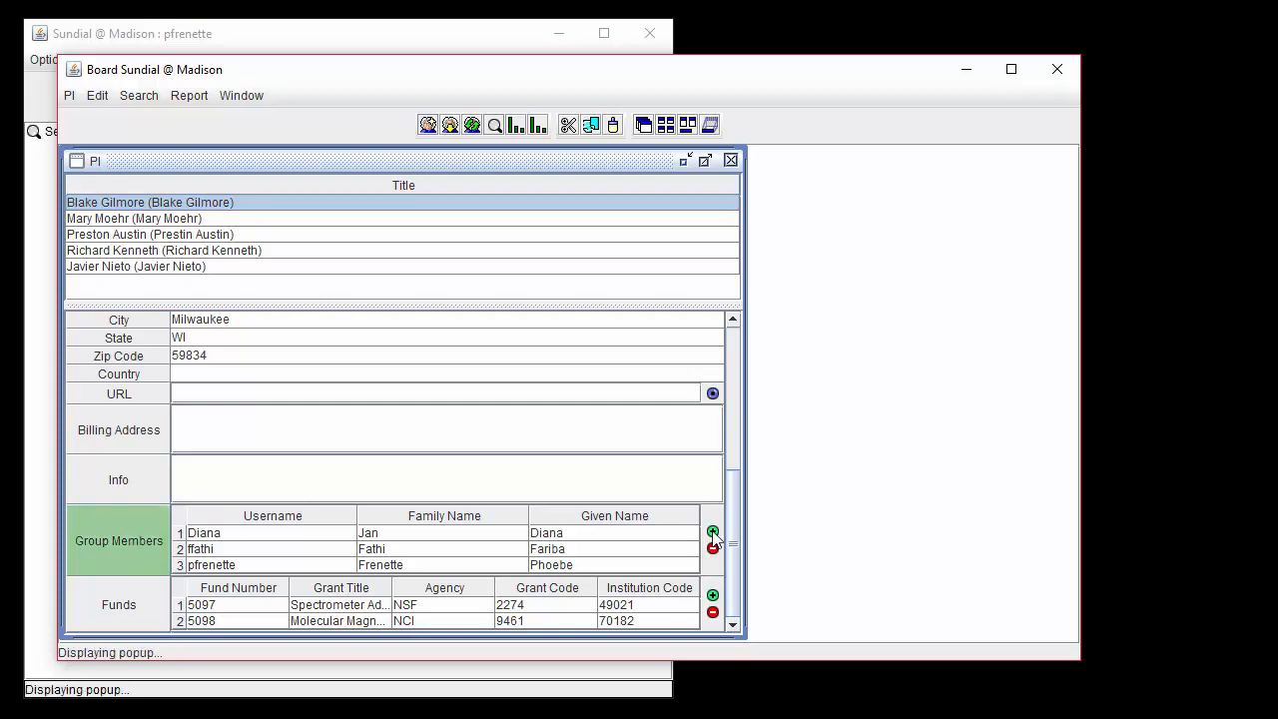
{"action": "left_click", "coordinate": [713, 530]}
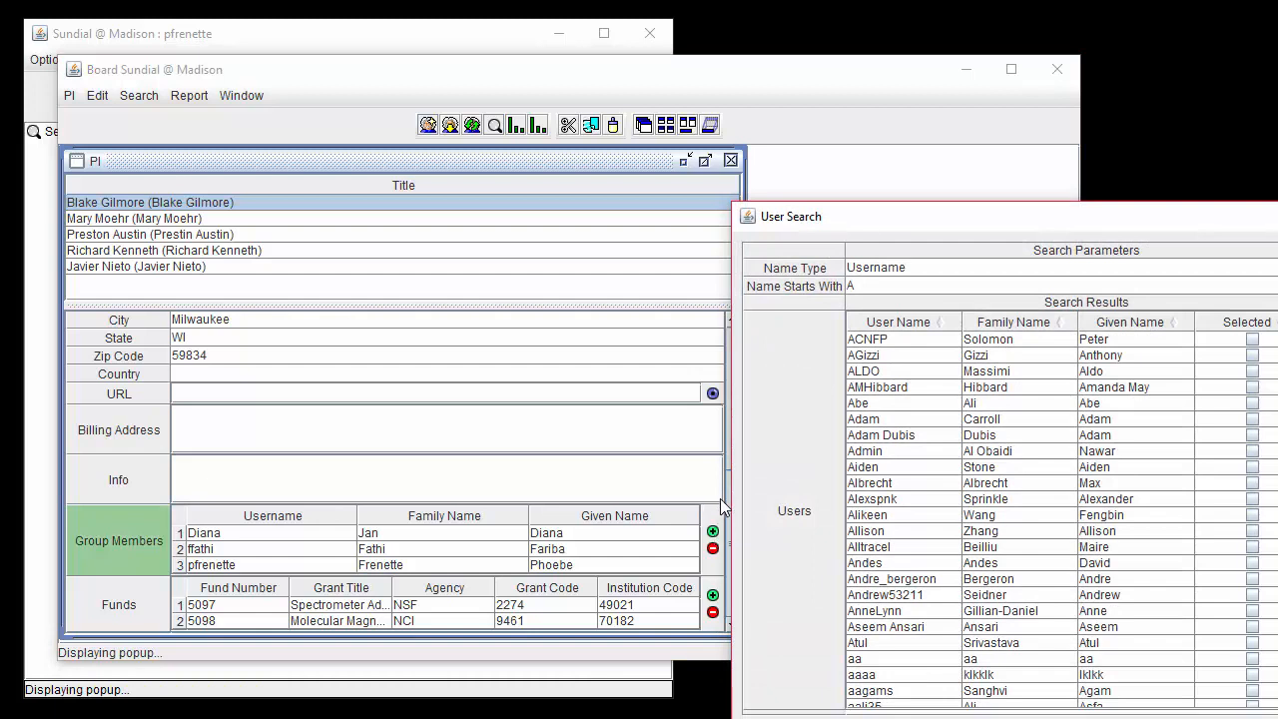
{"action": "left_click_drag", "start_coordinate": [789, 217], "coordinate": [598, 109]}
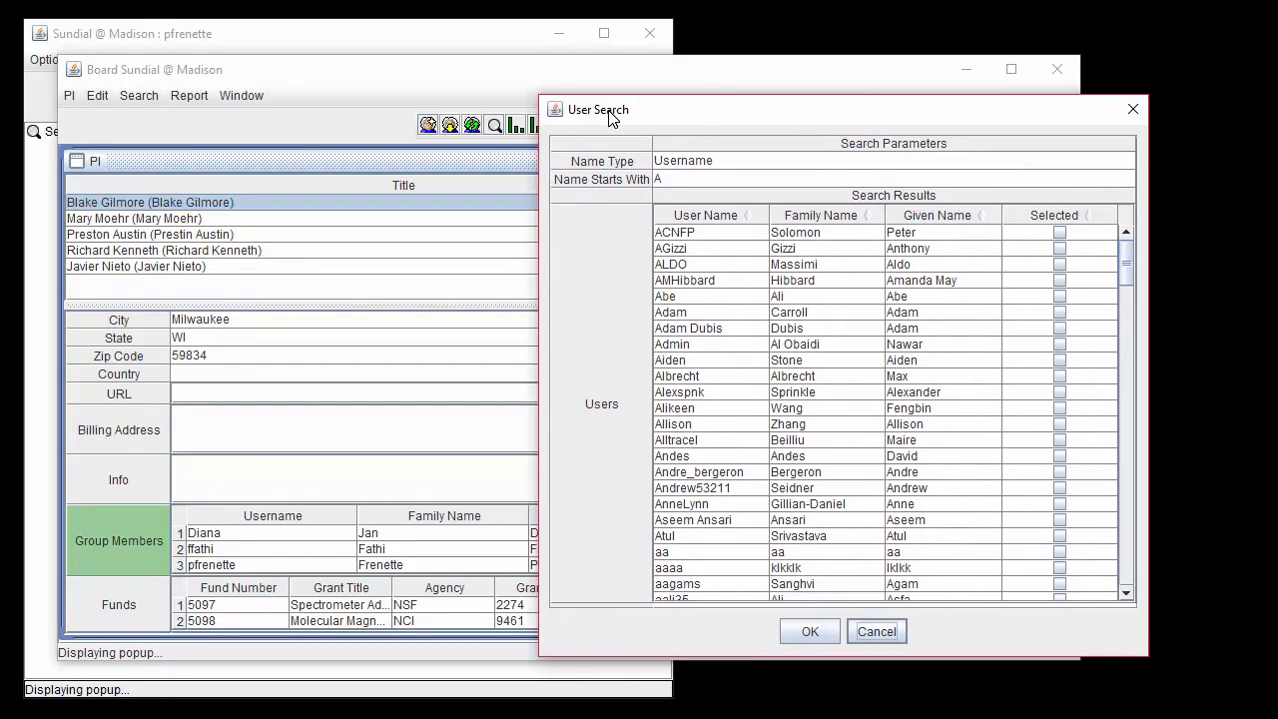
{"action": "left_click", "coordinate": [1107, 162]}
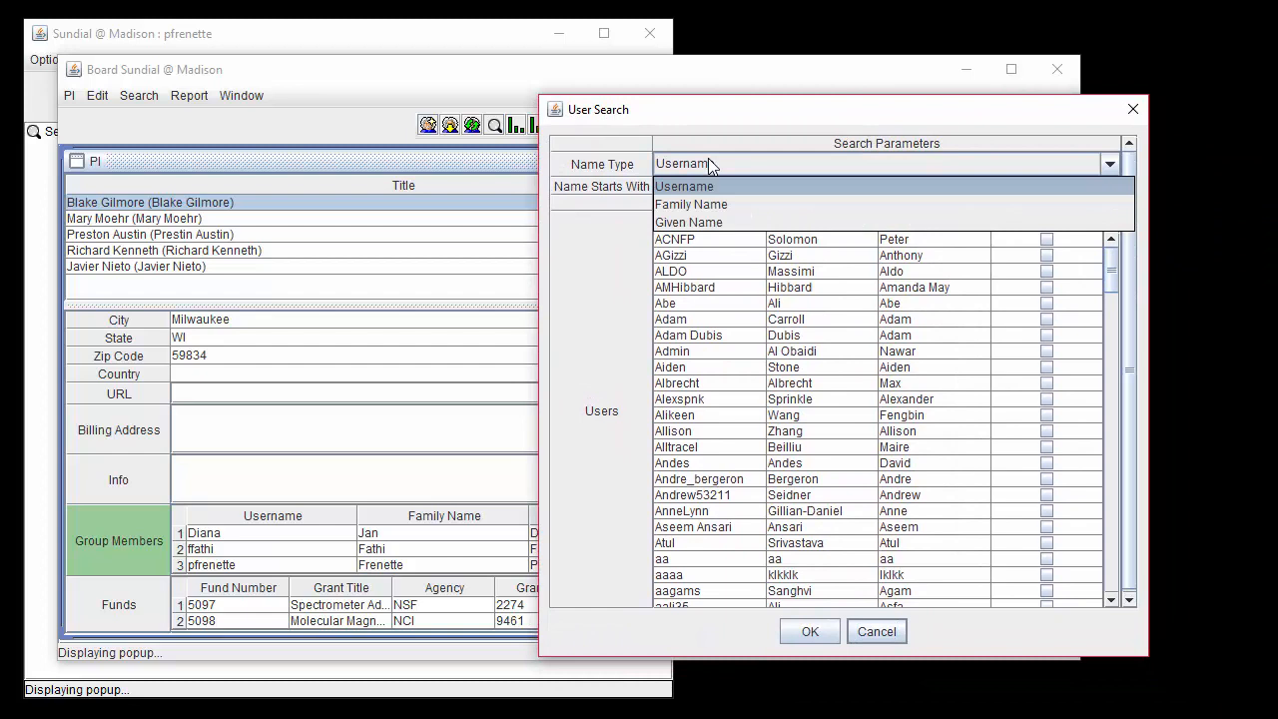
{"action": "mouse_move", "coordinate": [724, 194]}
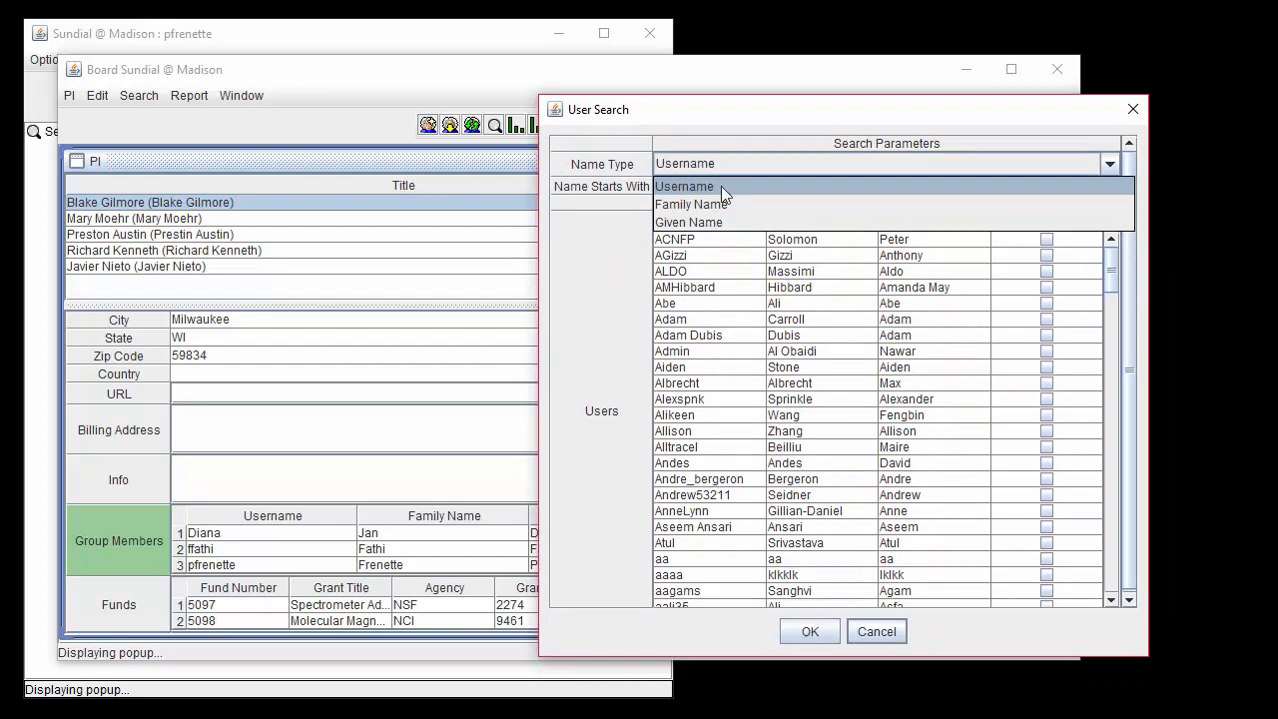
{"action": "left_click", "coordinate": [690, 204]}
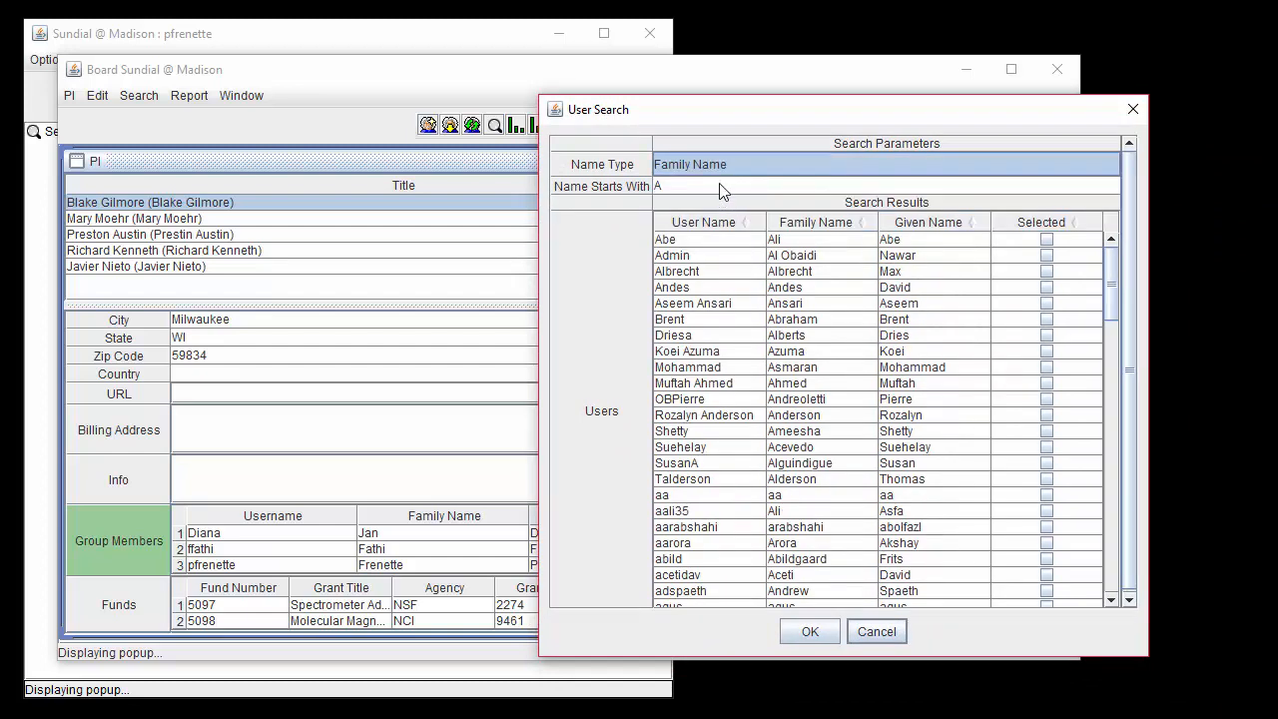
{"action": "left_click", "coordinate": [1108, 181]}
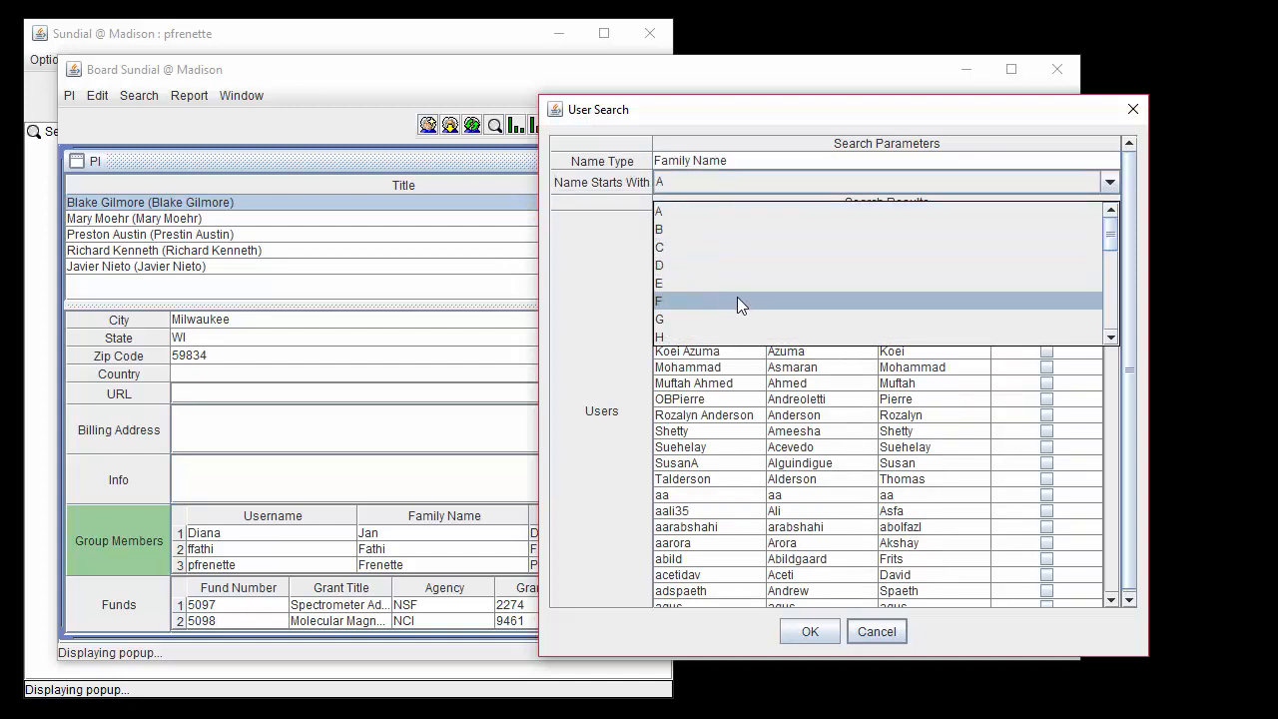
{"action": "left_click", "coordinate": [658, 301]}
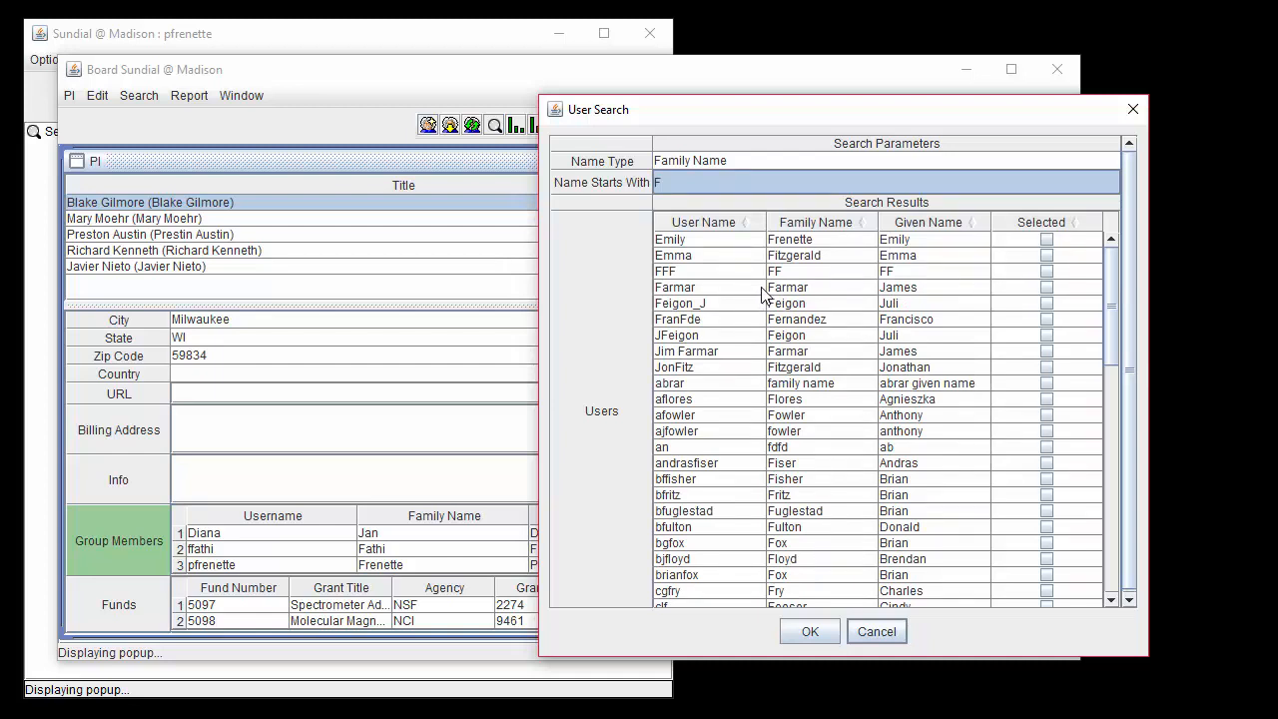
{"action": "mouse_move", "coordinate": [752, 240]}
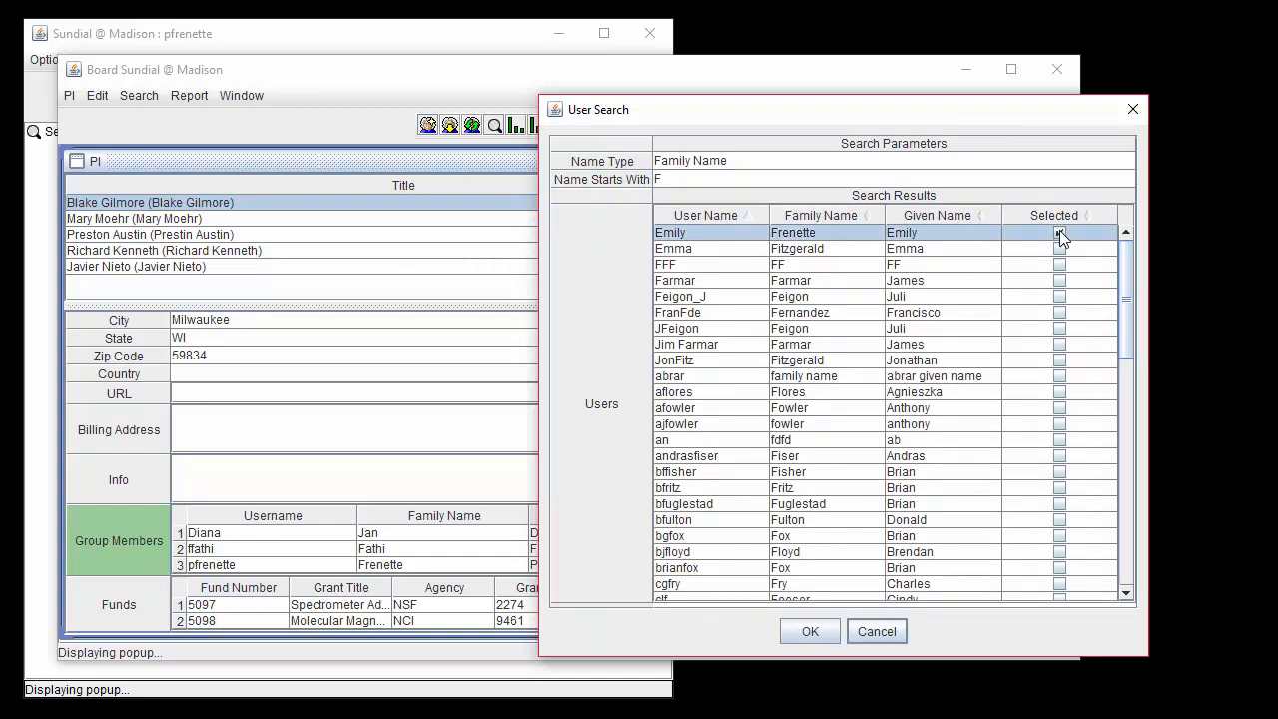
{"action": "left_click", "coordinate": [1059, 233]}
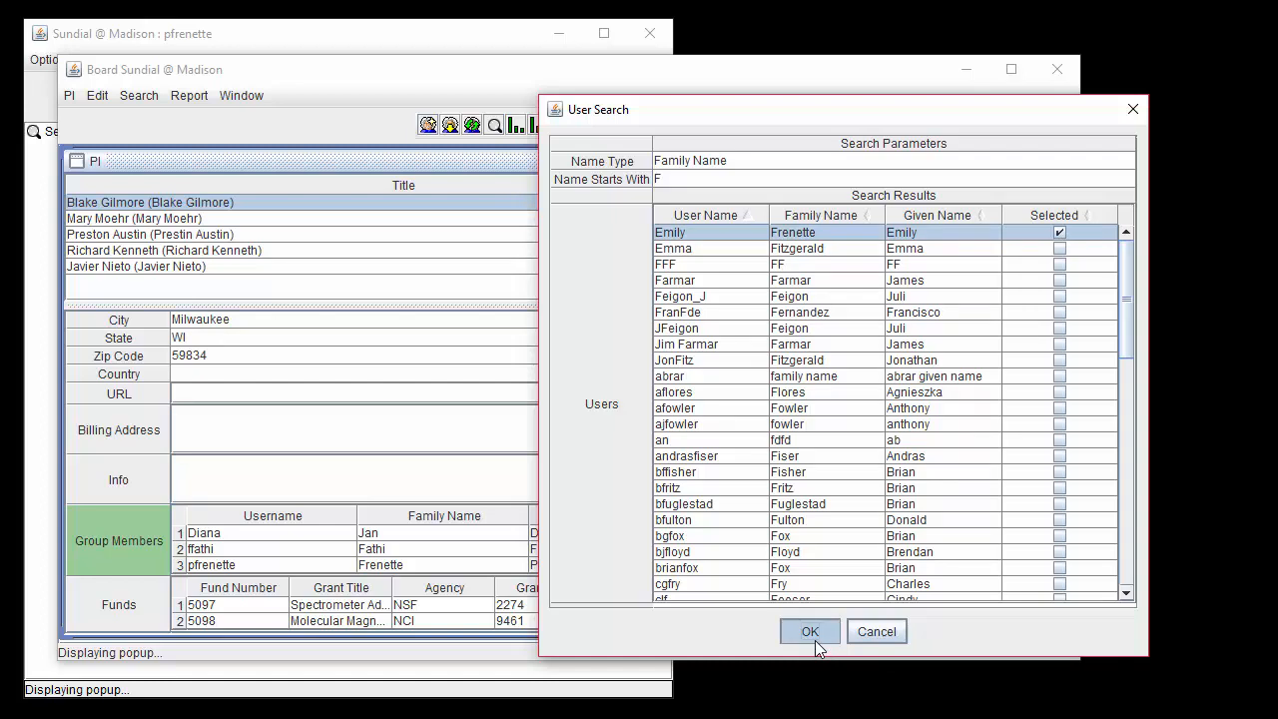
{"action": "left_click", "coordinate": [810, 631]}
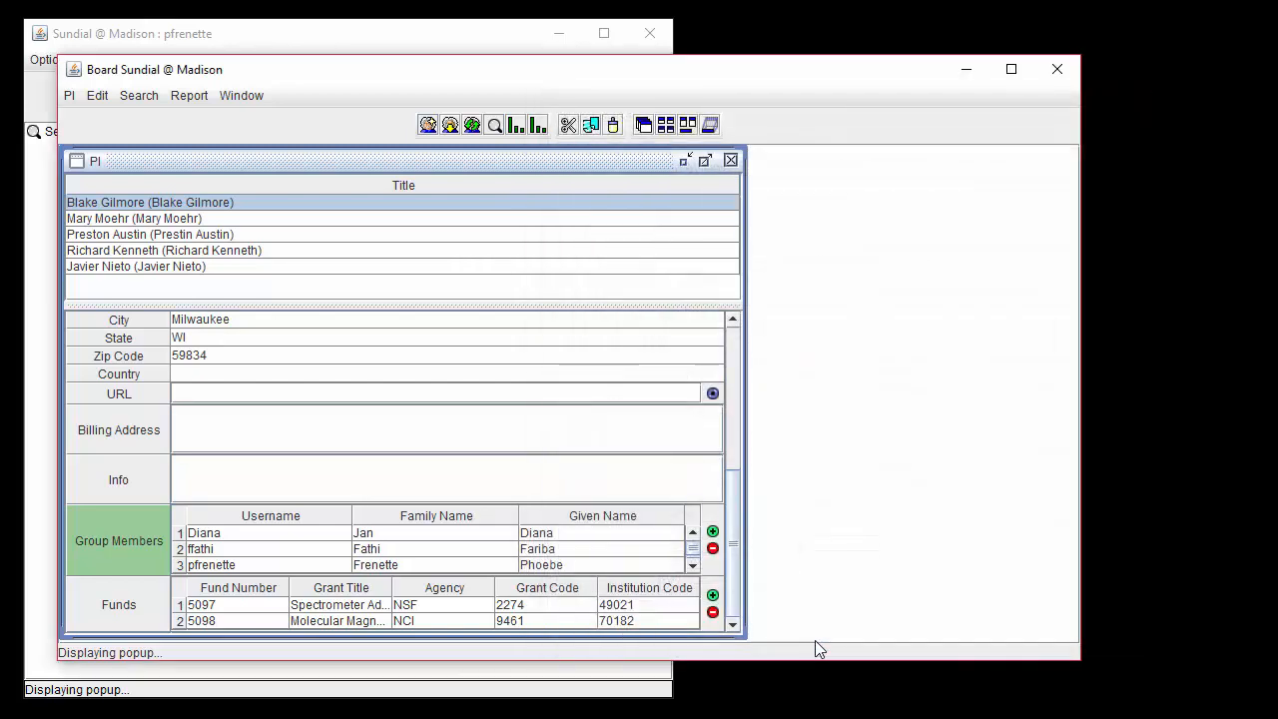
{"action": "left_click", "coordinate": [68, 94]}
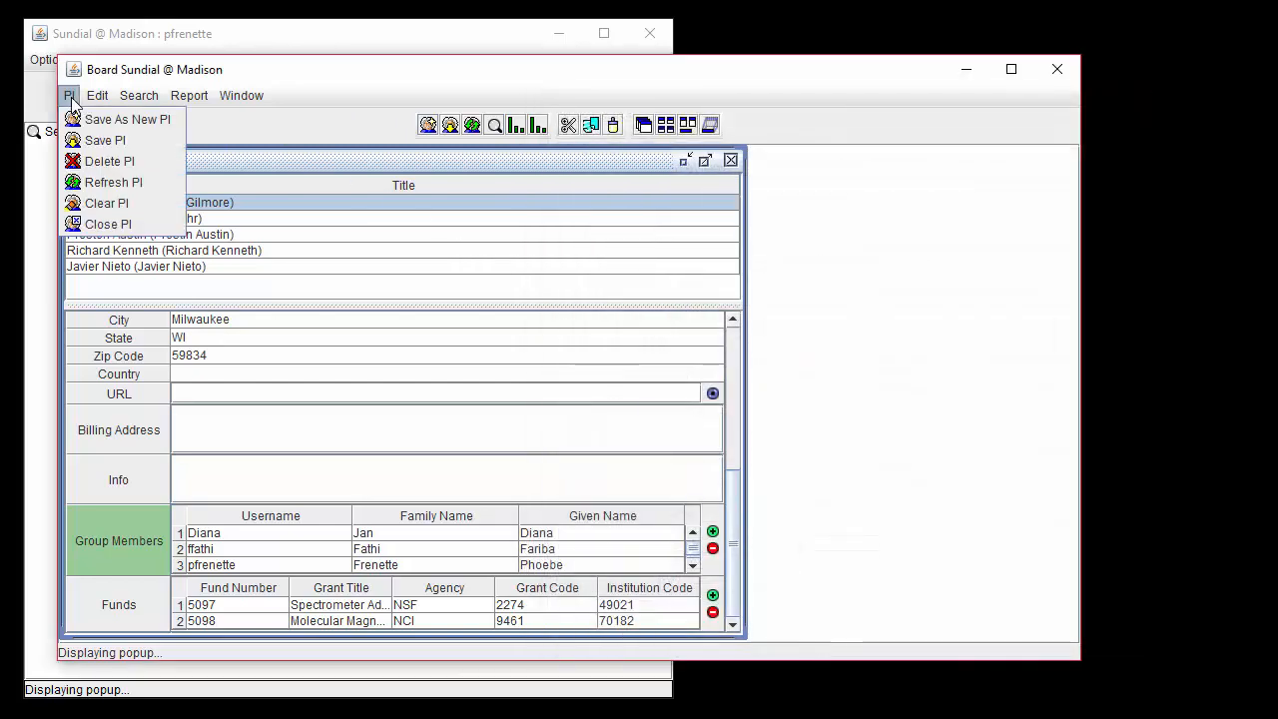
{"action": "left_click", "coordinate": [113, 182]}
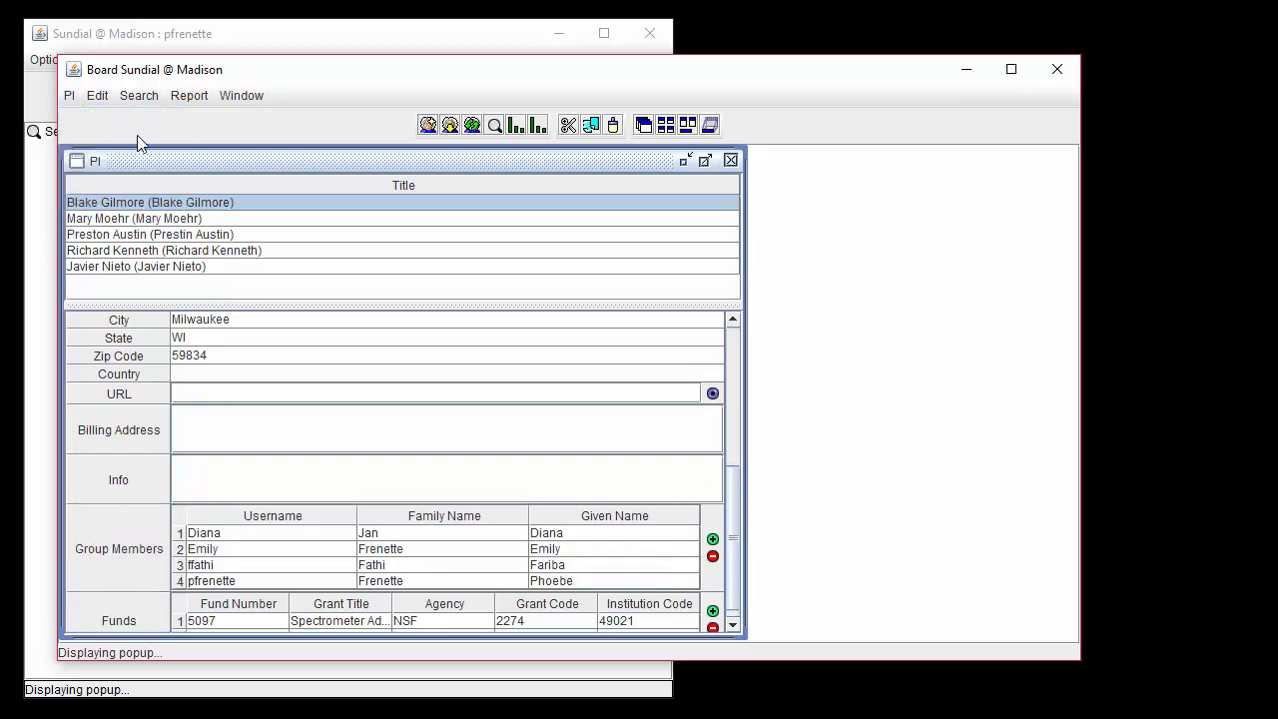
{"action": "mouse_move", "coordinate": [317, 525]}
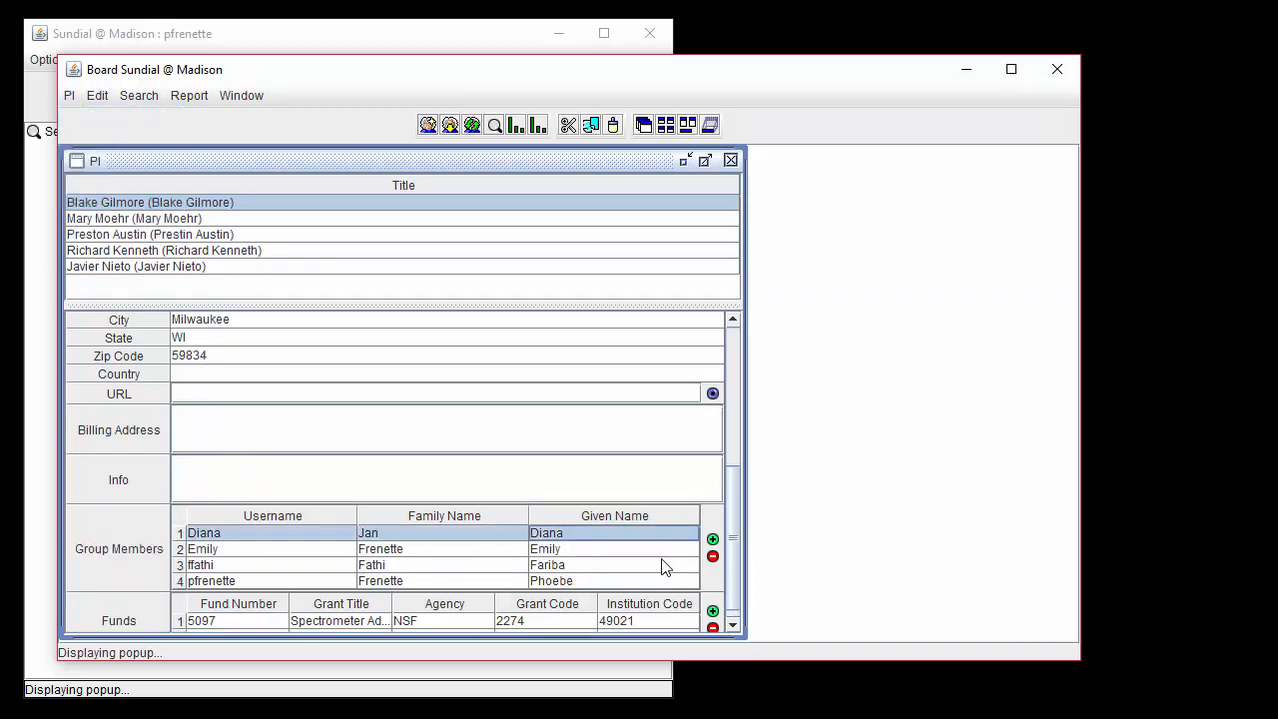
{"action": "left_click", "coordinate": [711, 556]}
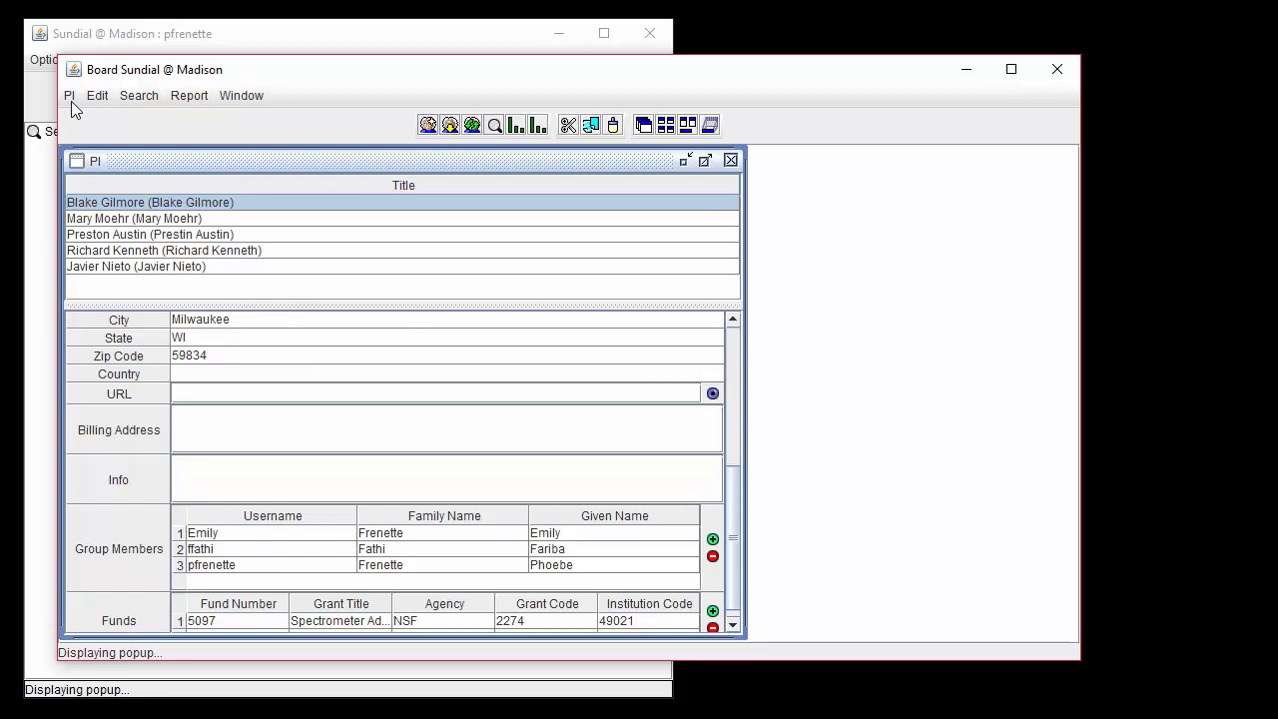
{"action": "left_click", "coordinate": [68, 95]}
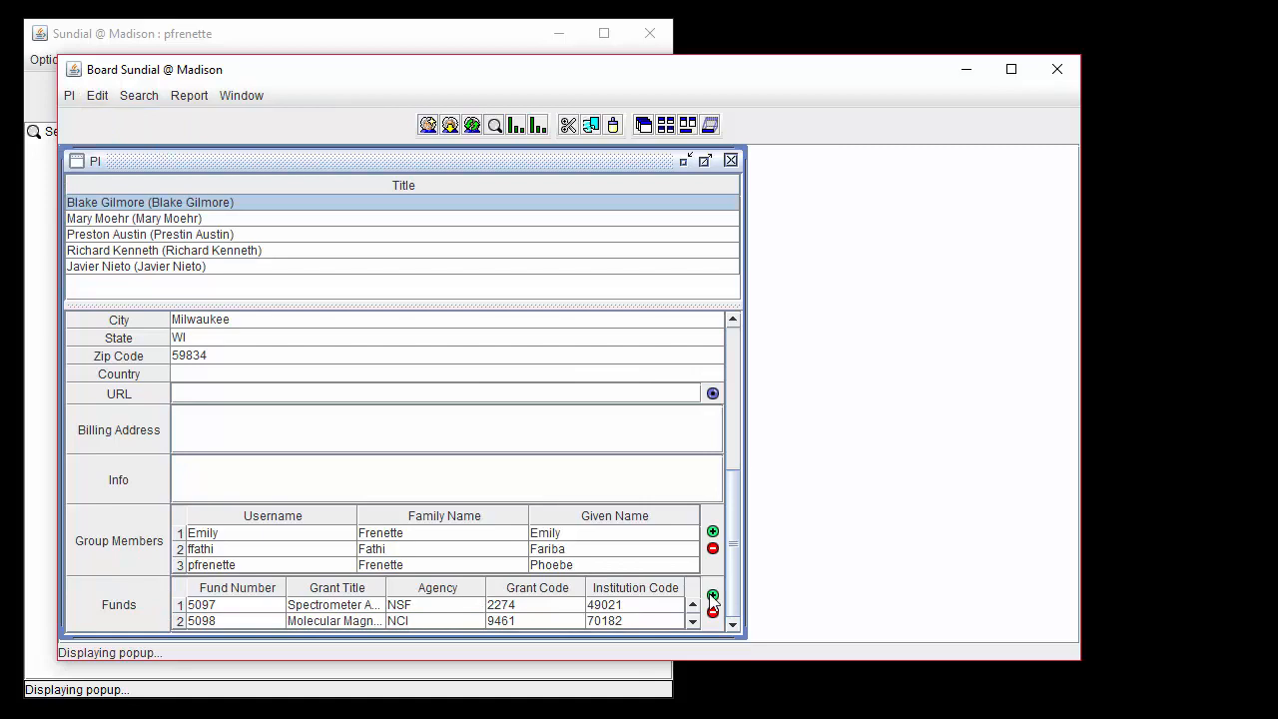
Add fund Advance Bio, BBSRC, grant 7593, institution 76214, and save the PI.
{"action": "left_click", "coordinate": [713, 612]}
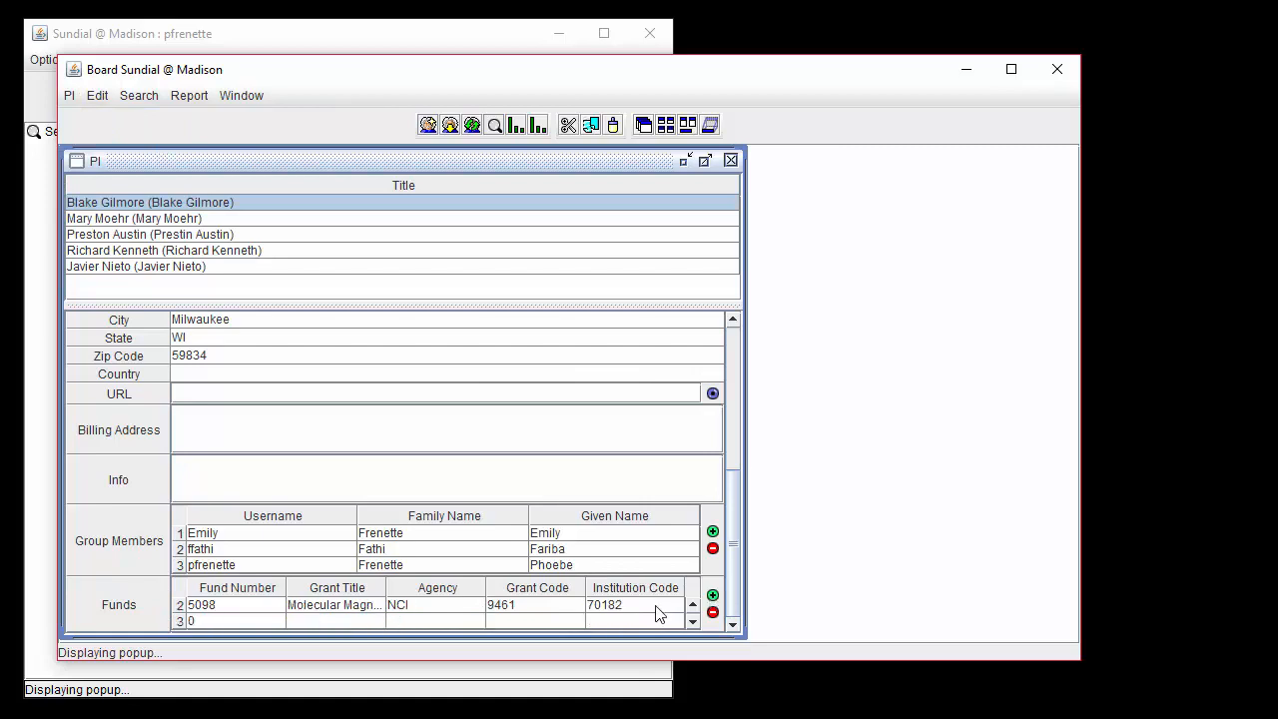
{"action": "type", "text": "Advance Bio"}
{"action": "type", "text": "76214"}
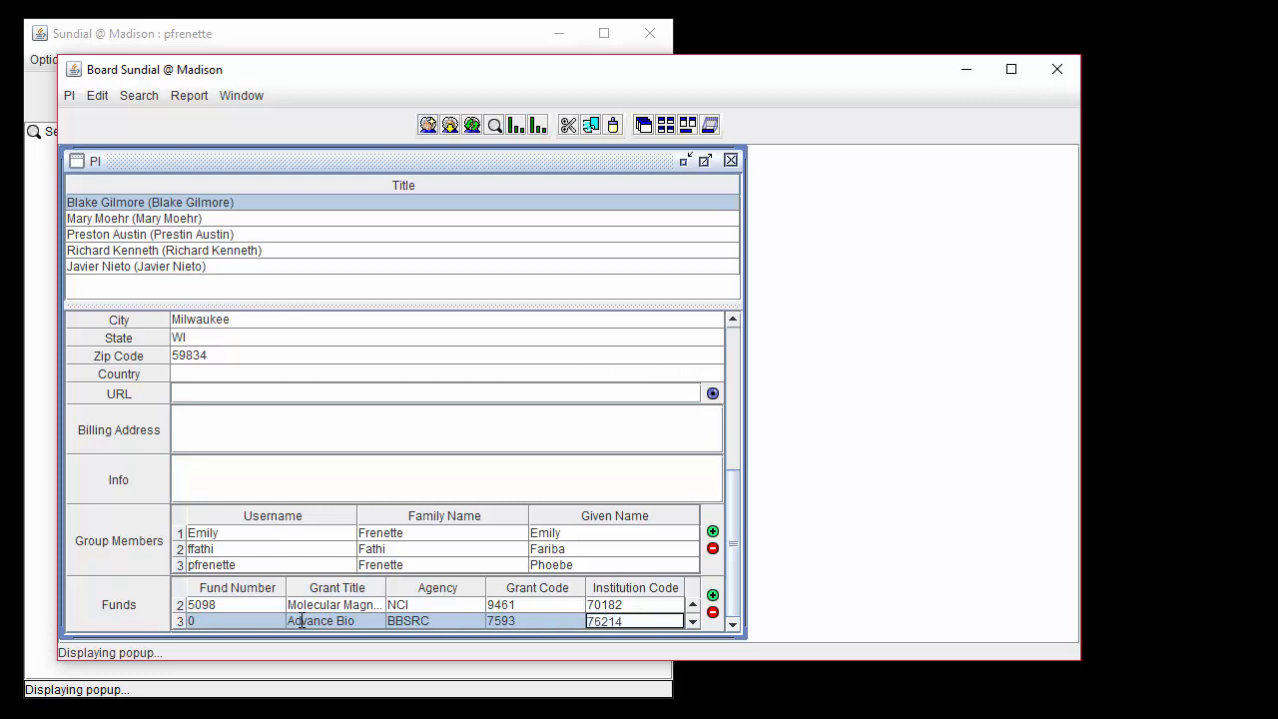
{"action": "left_click", "coordinate": [70, 95]}
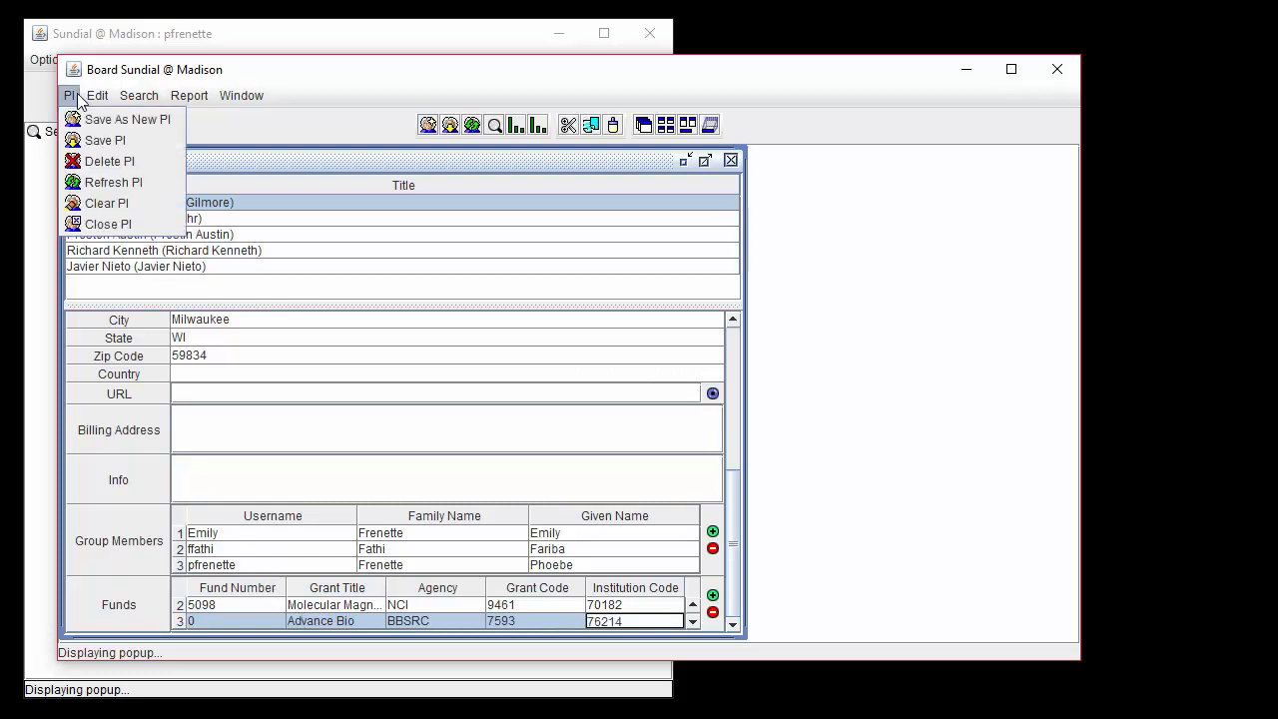
{"action": "left_click", "coordinate": [113, 182]}
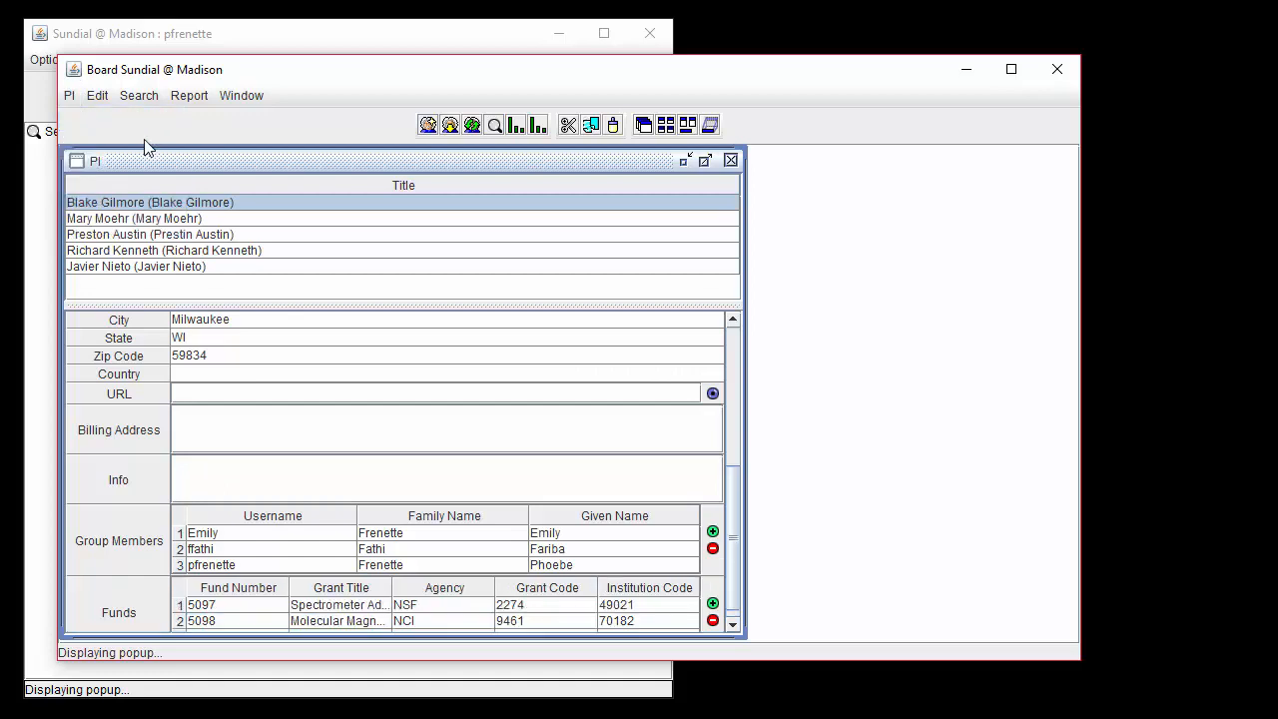
{"action": "mouse_move", "coordinate": [669, 612]}
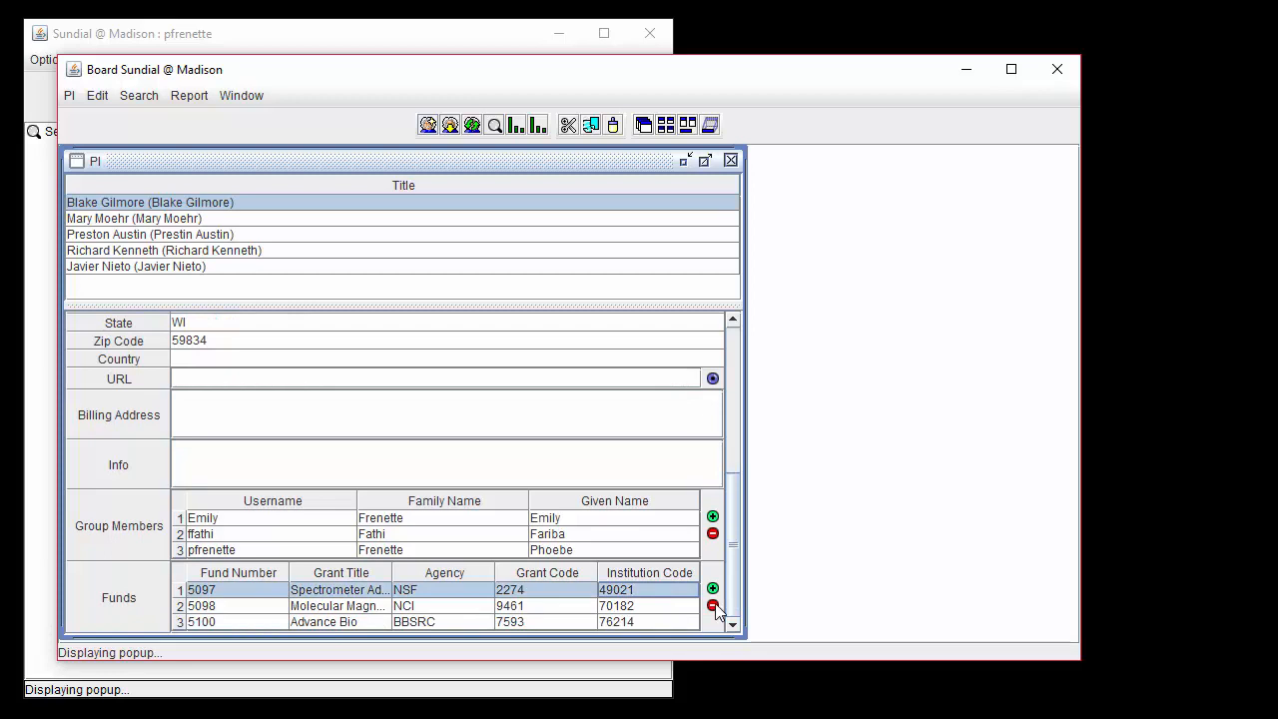
Delete the Spectrometer NSF fund 5097, leaving funds 5098 and 5100.
{"action": "left_click", "coordinate": [712, 606]}
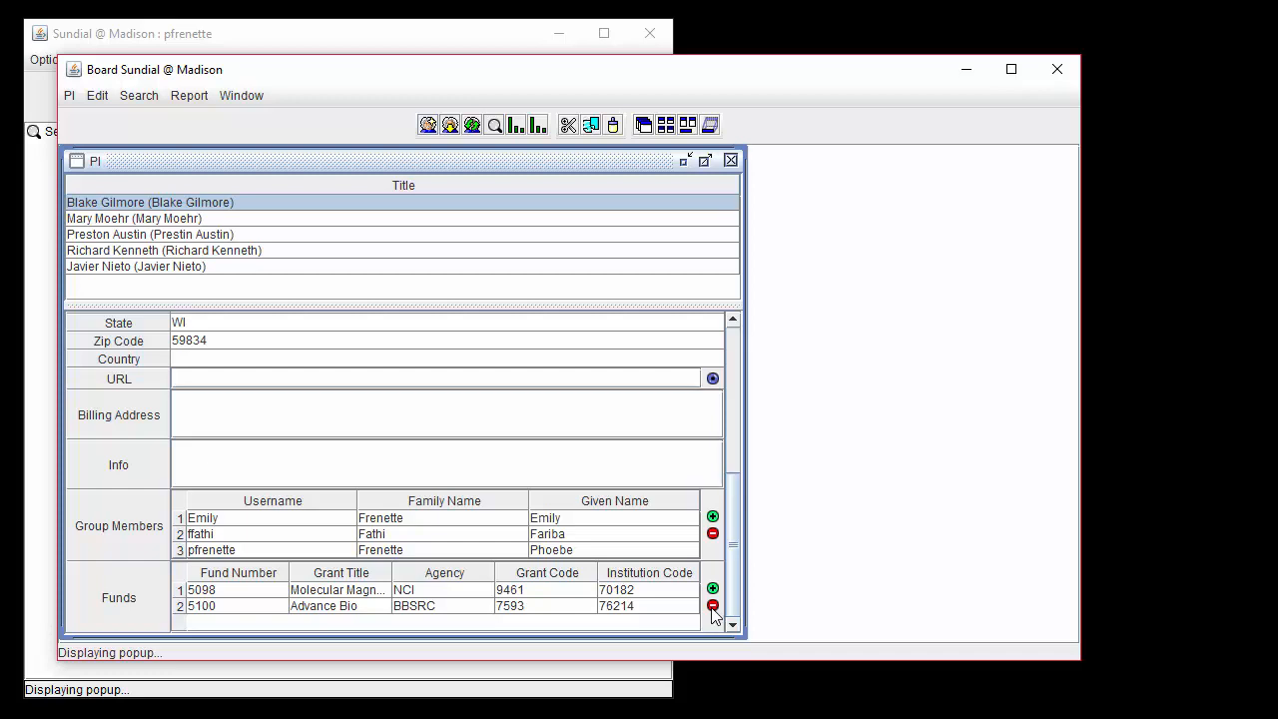
{"action": "mouse_move", "coordinate": [442, 443]}
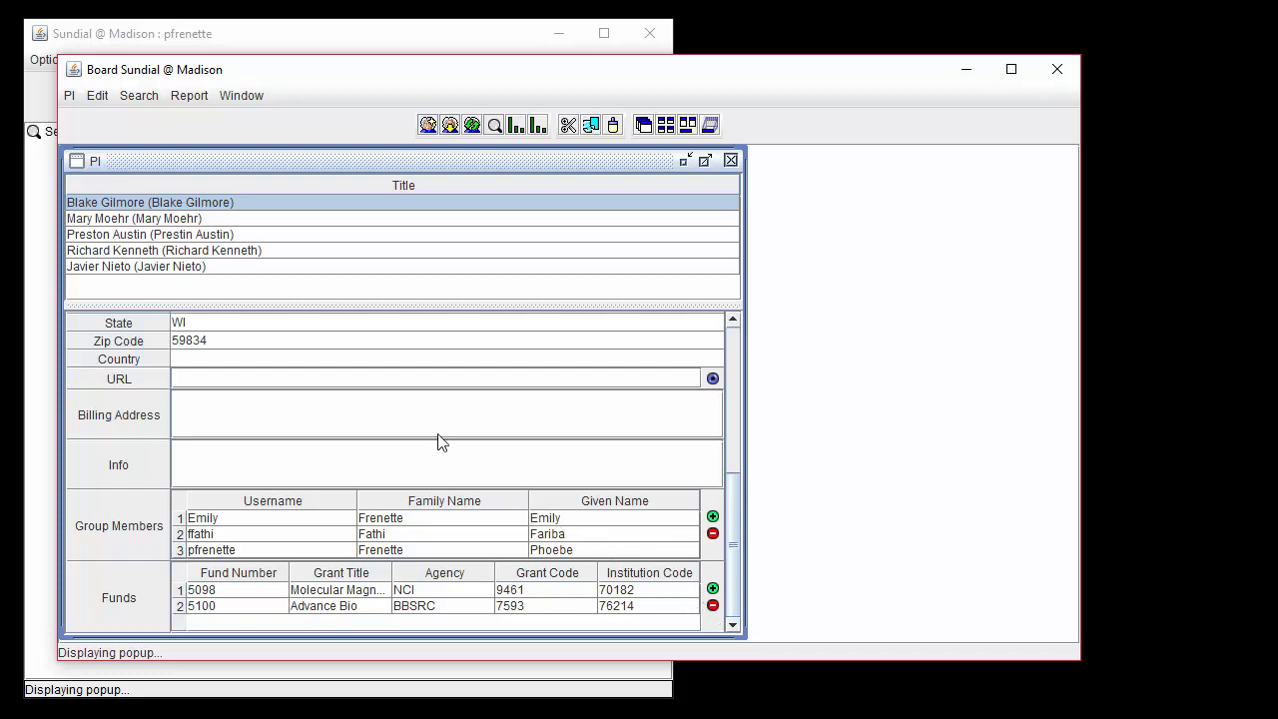
{"action": "left_click", "coordinate": [68, 94]}
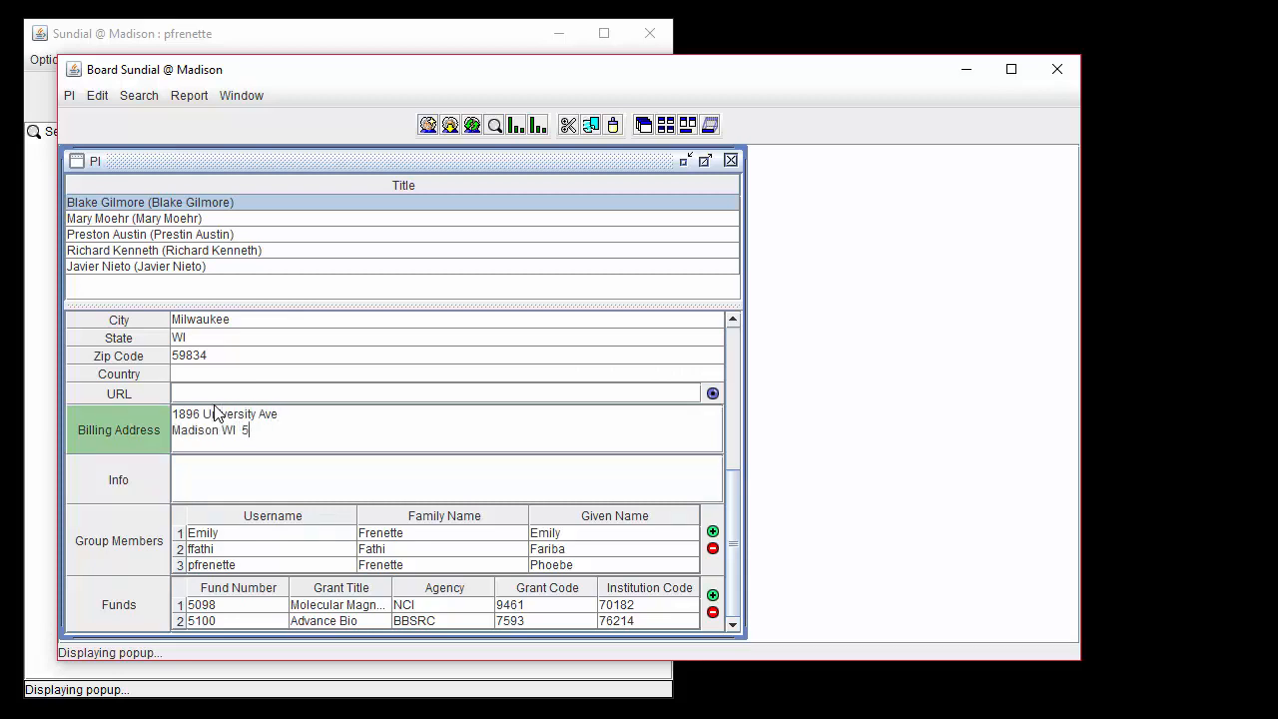
Type a Madison billing address, then Refresh PI and confirm discarding the changes.
{"action": "type", "text": "3704"}
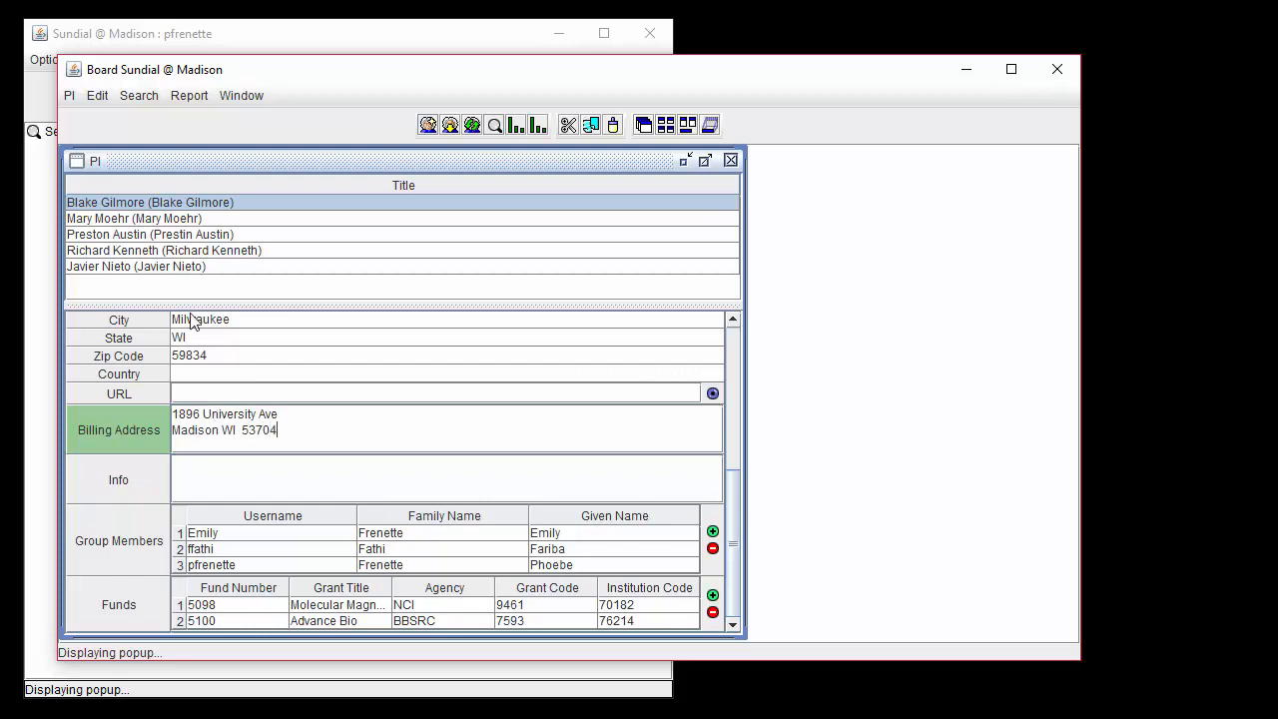
{"action": "left_click", "coordinate": [68, 95]}
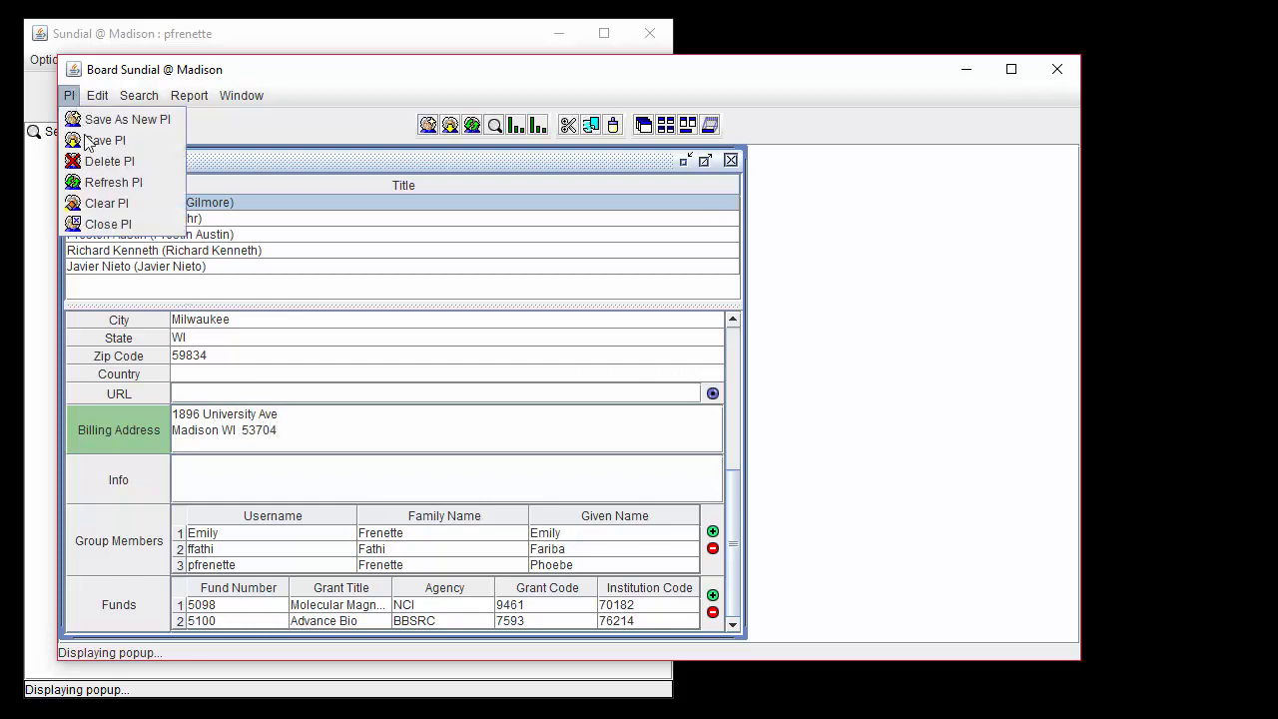
{"action": "mouse_move", "coordinate": [112, 182]}
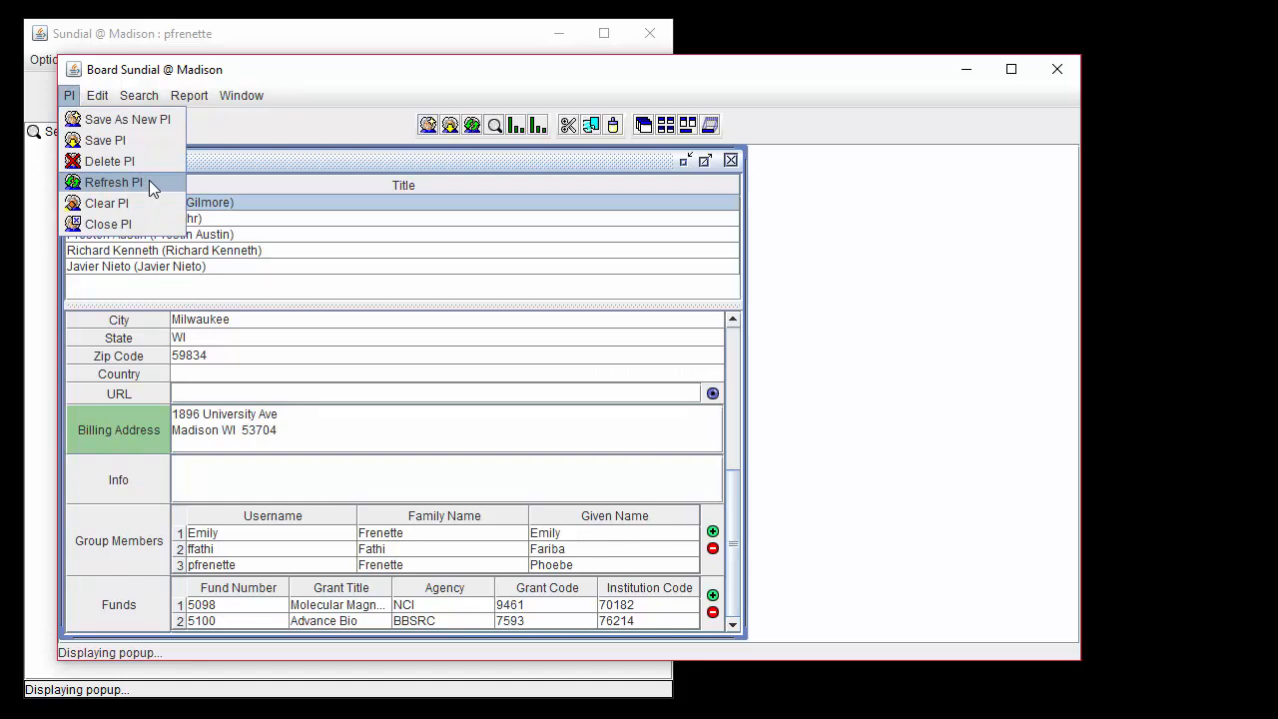
{"action": "mouse_move", "coordinate": [113, 182]}
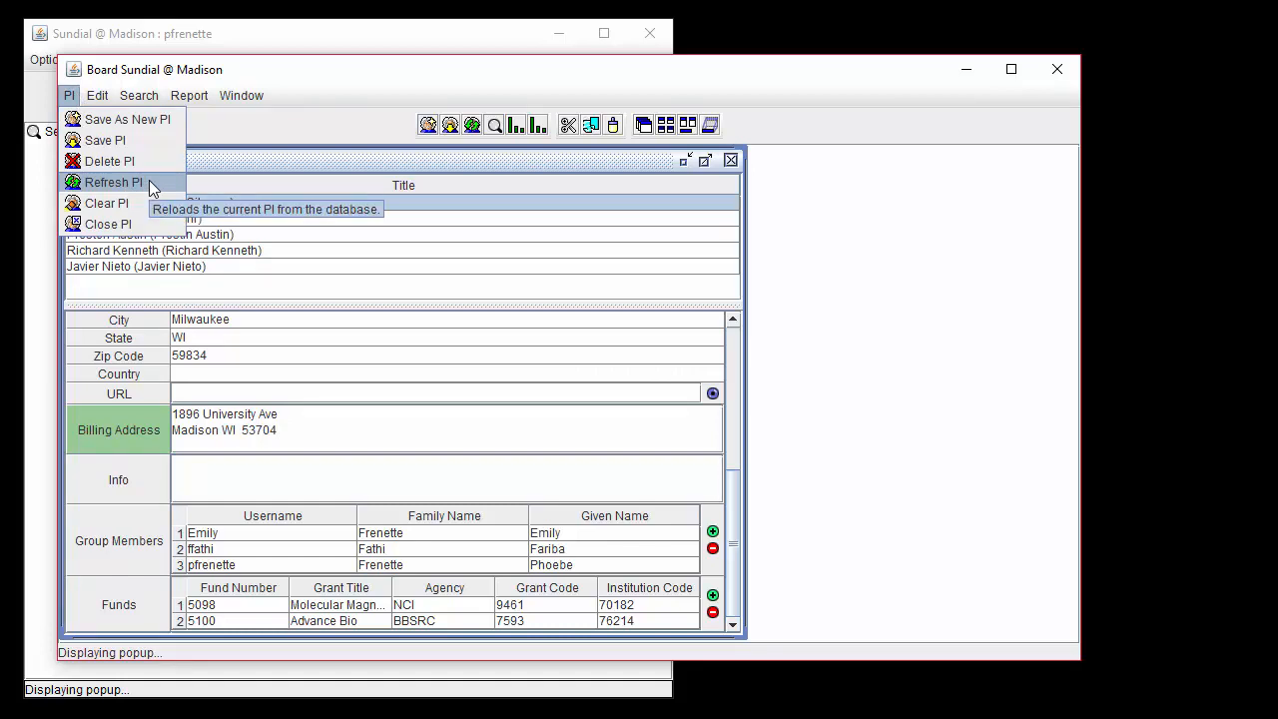
{"action": "left_click", "coordinate": [113, 182]}
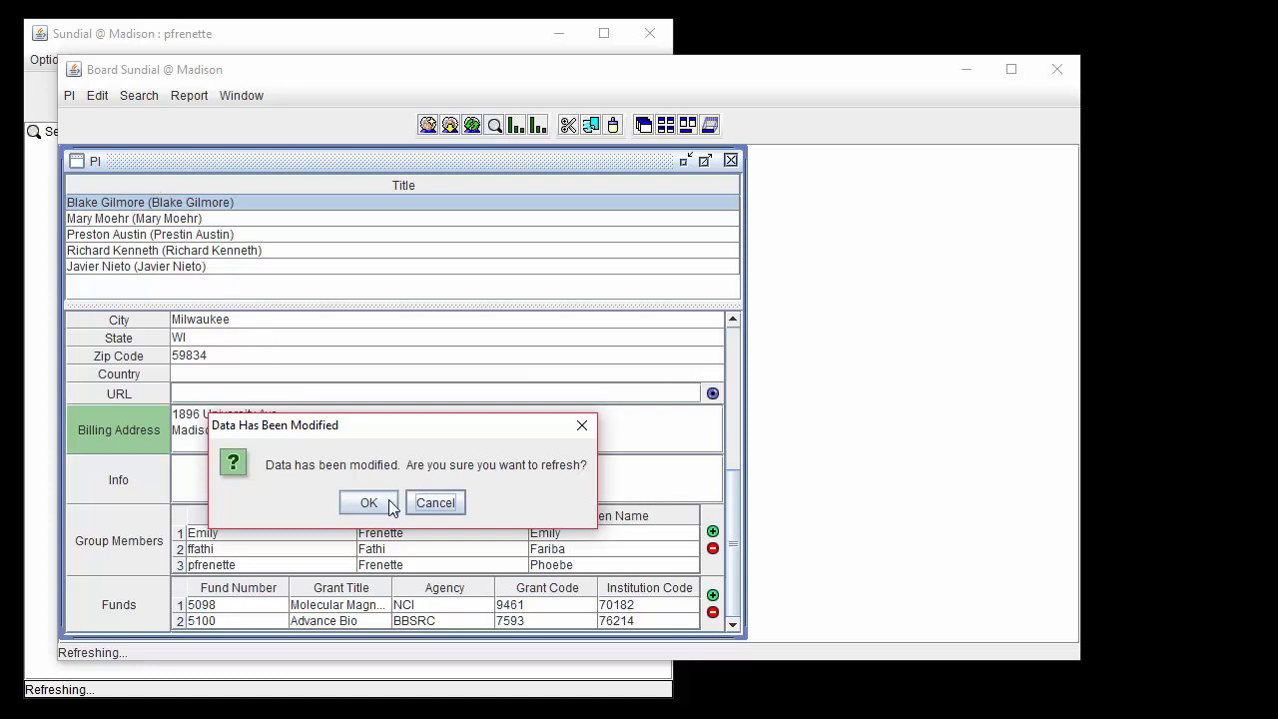
{"action": "left_click", "coordinate": [369, 503]}
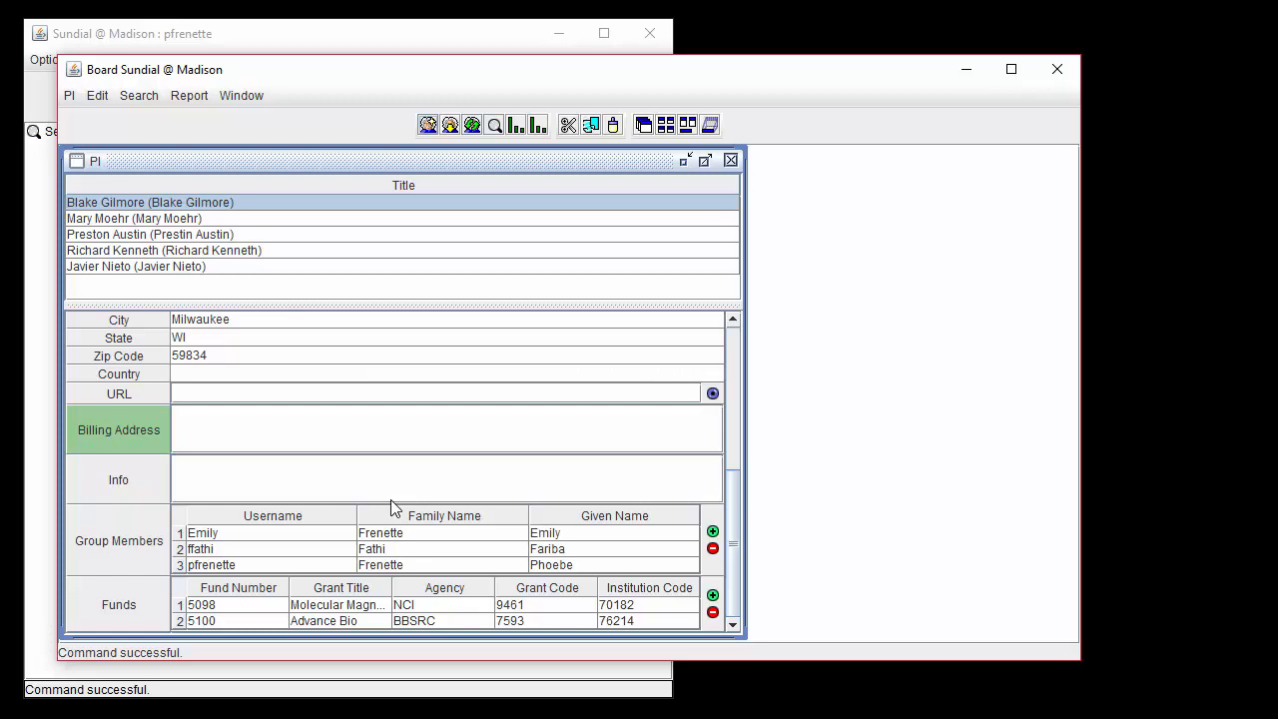
{"action": "mouse_move", "coordinate": [377, 377]}
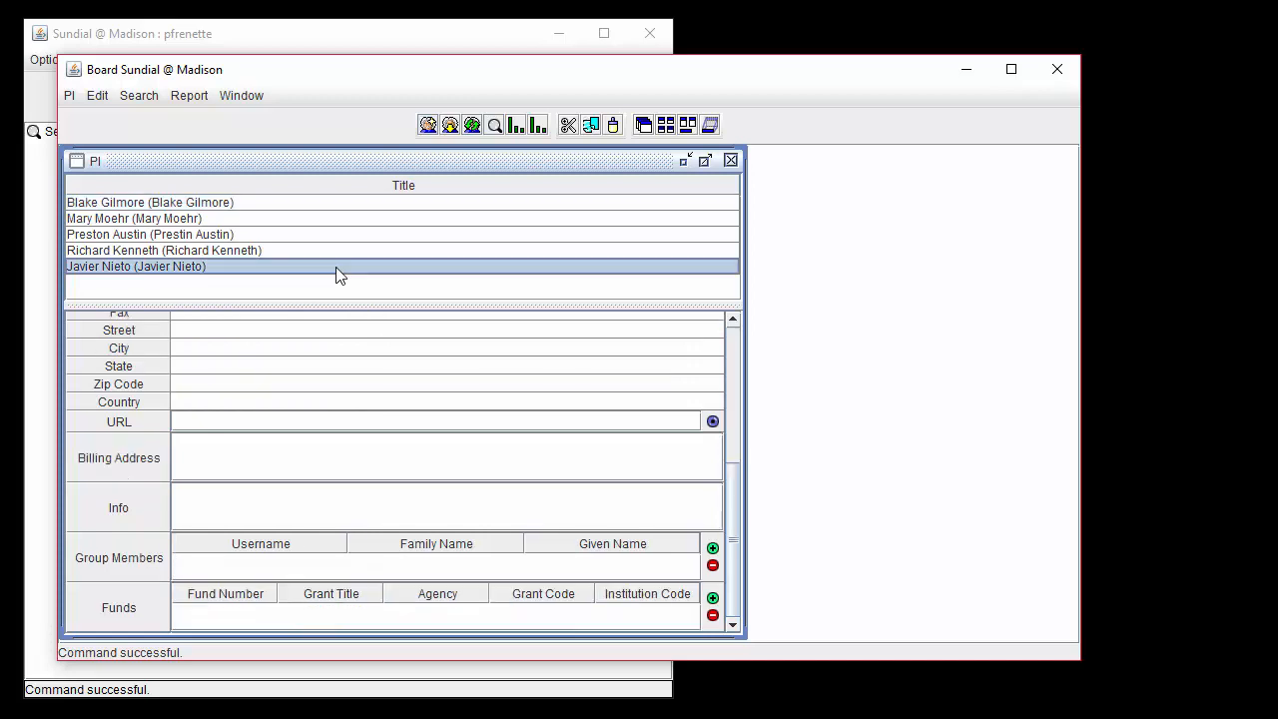
{"action": "mouse_move", "coordinate": [334, 267]}
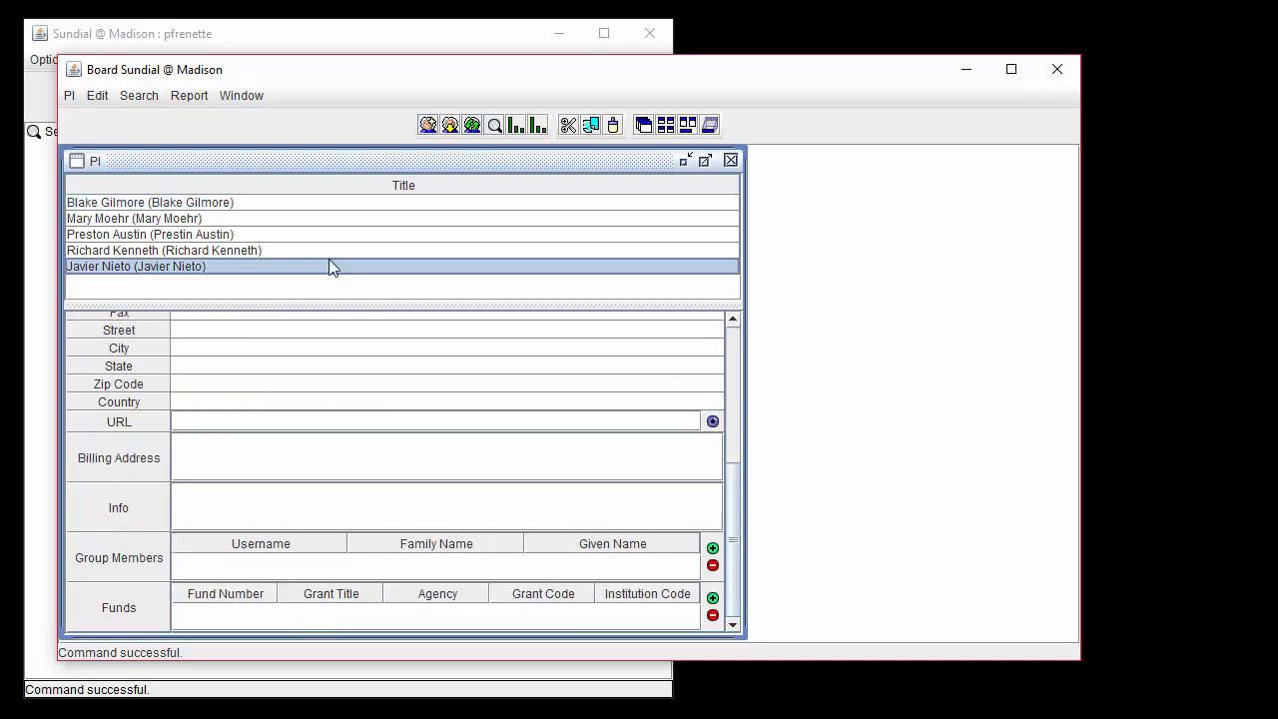
{"action": "left_click", "coordinate": [69, 95]}
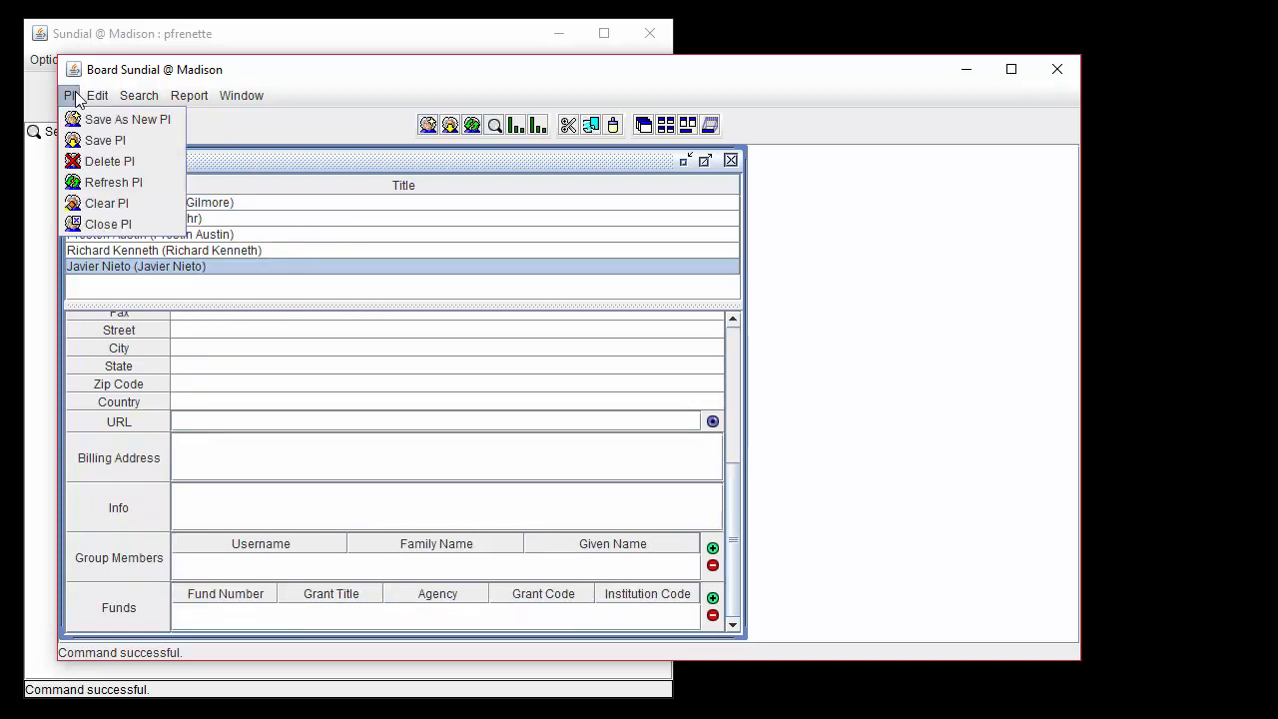
{"action": "left_click", "coordinate": [110, 161]}
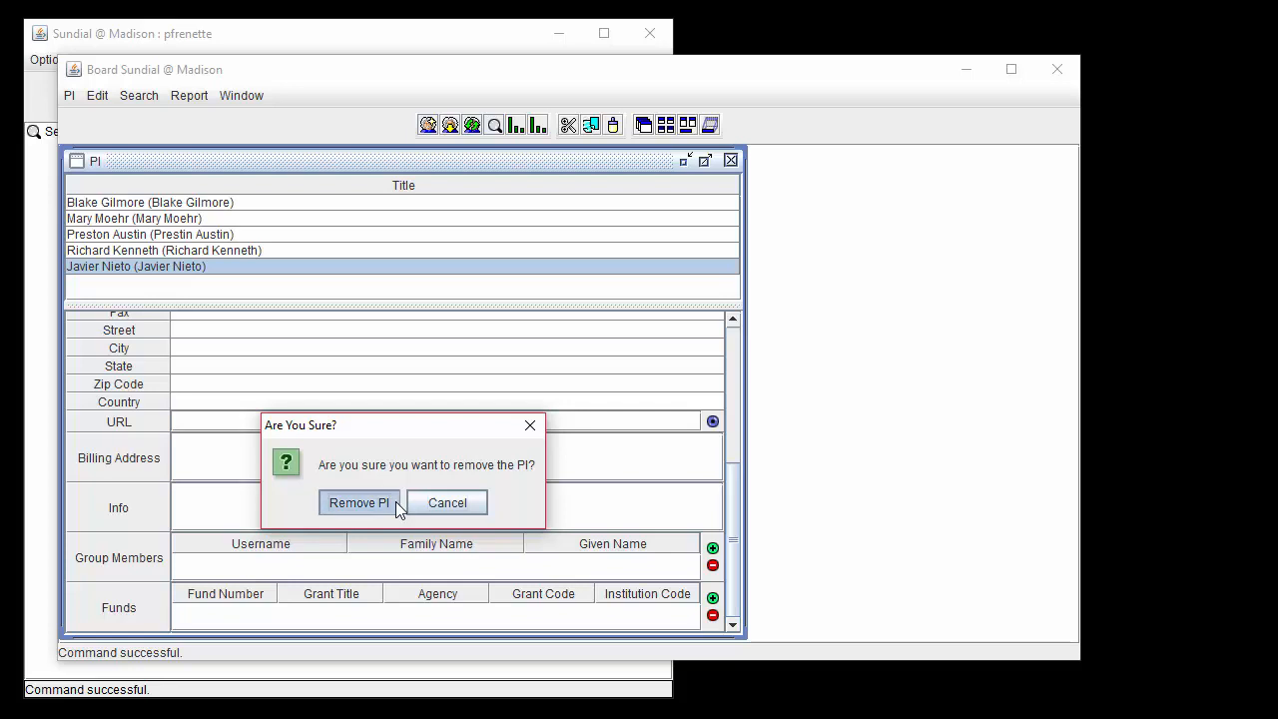
{"action": "left_click", "coordinate": [358, 503]}
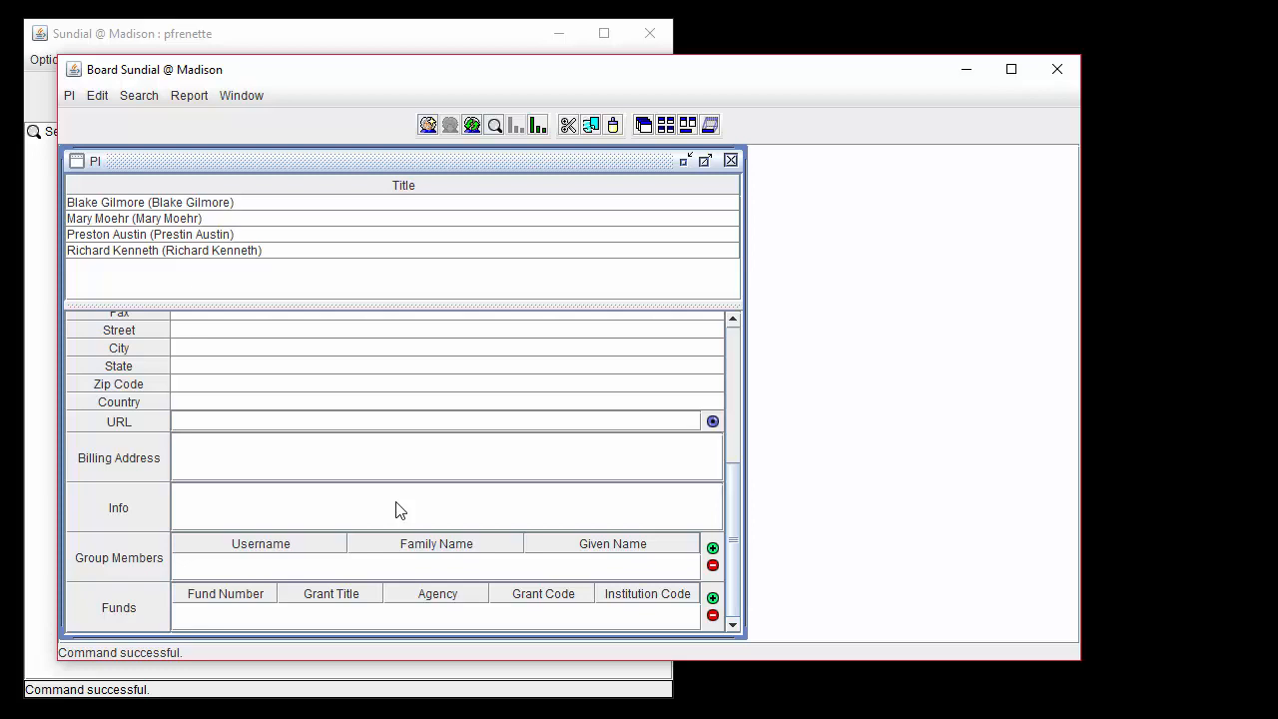
{"action": "mouse_move", "coordinate": [134, 135]}
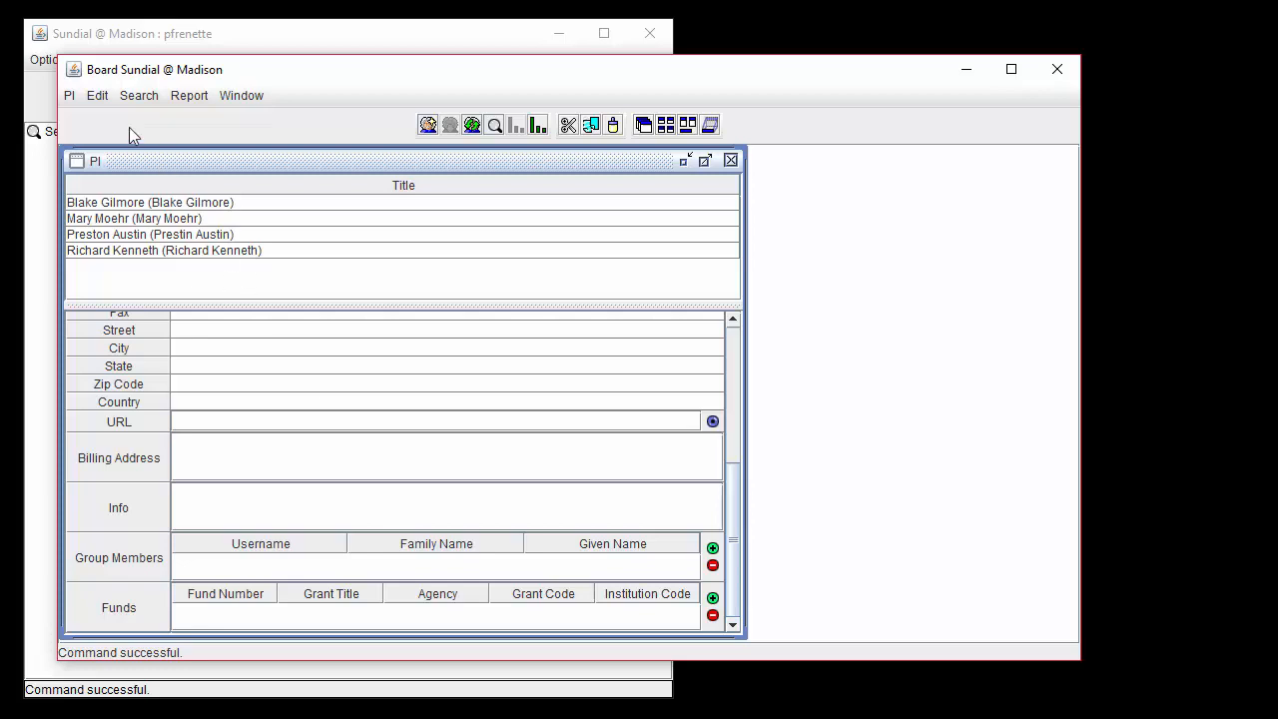
Open the PI menu again to reach the Close PI command.
{"action": "left_click", "coordinate": [68, 95]}
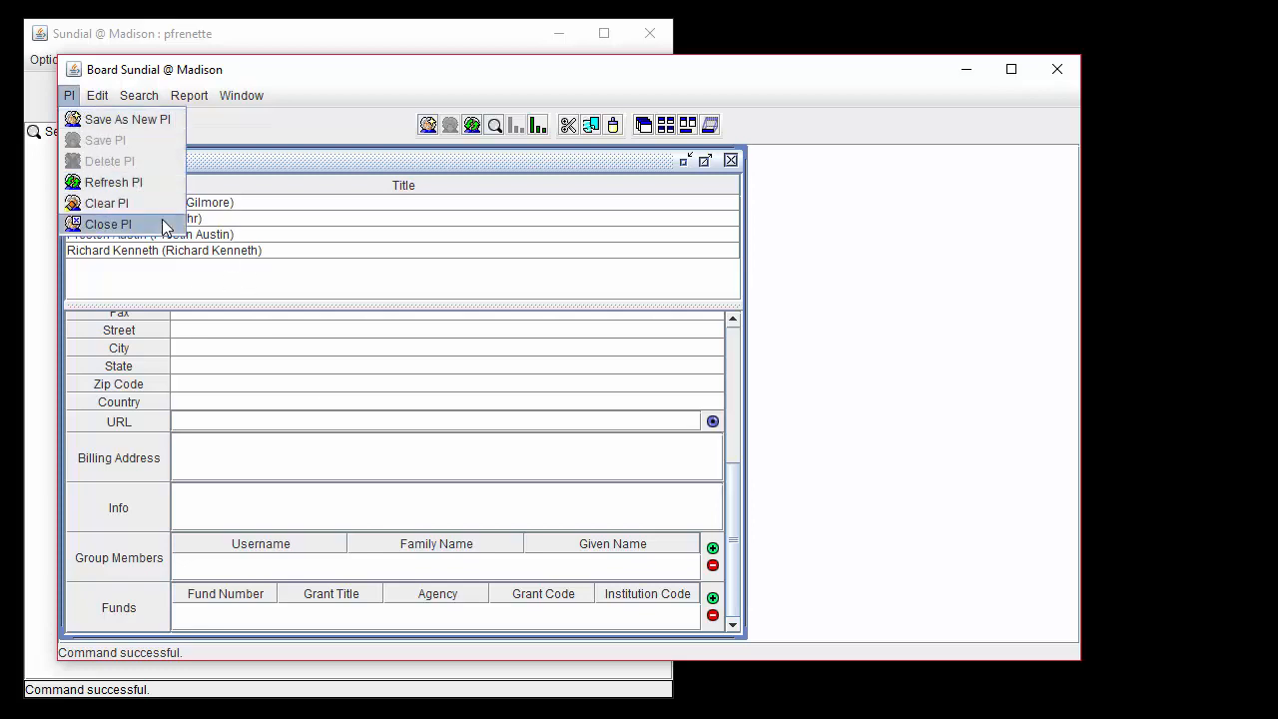